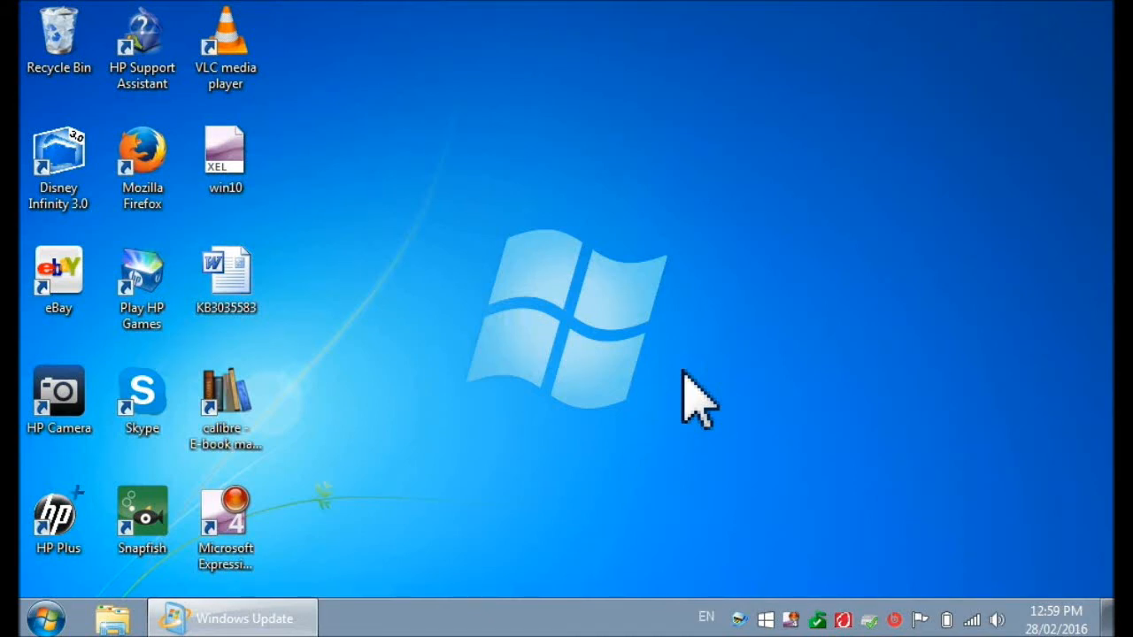
pyautogui.moveTo(712, 498)
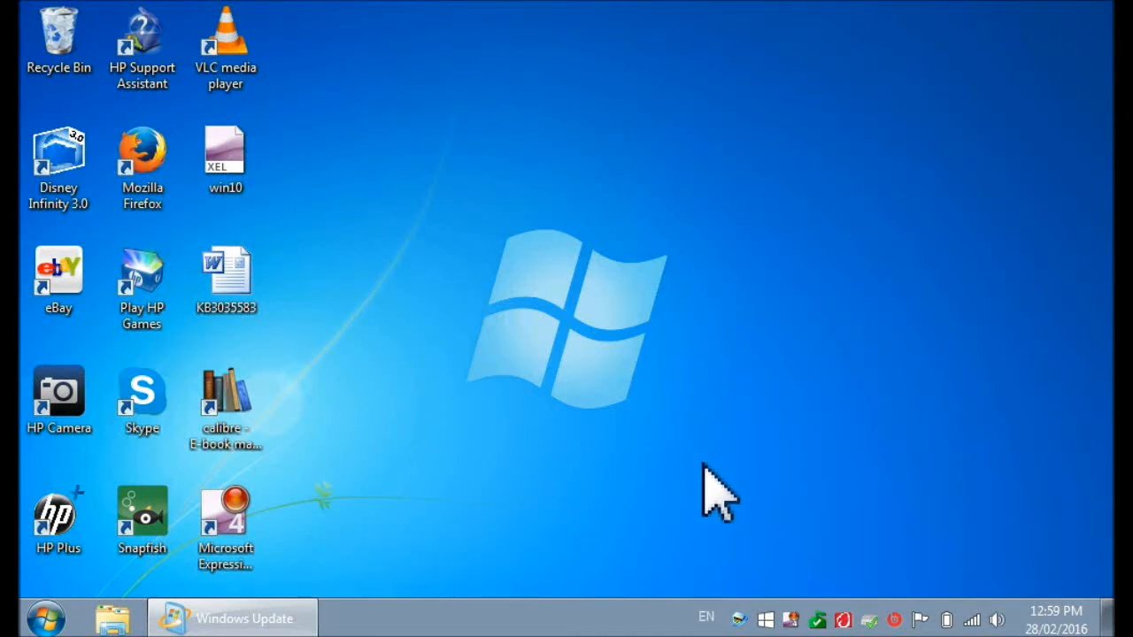
pyautogui.moveTo(770, 630)
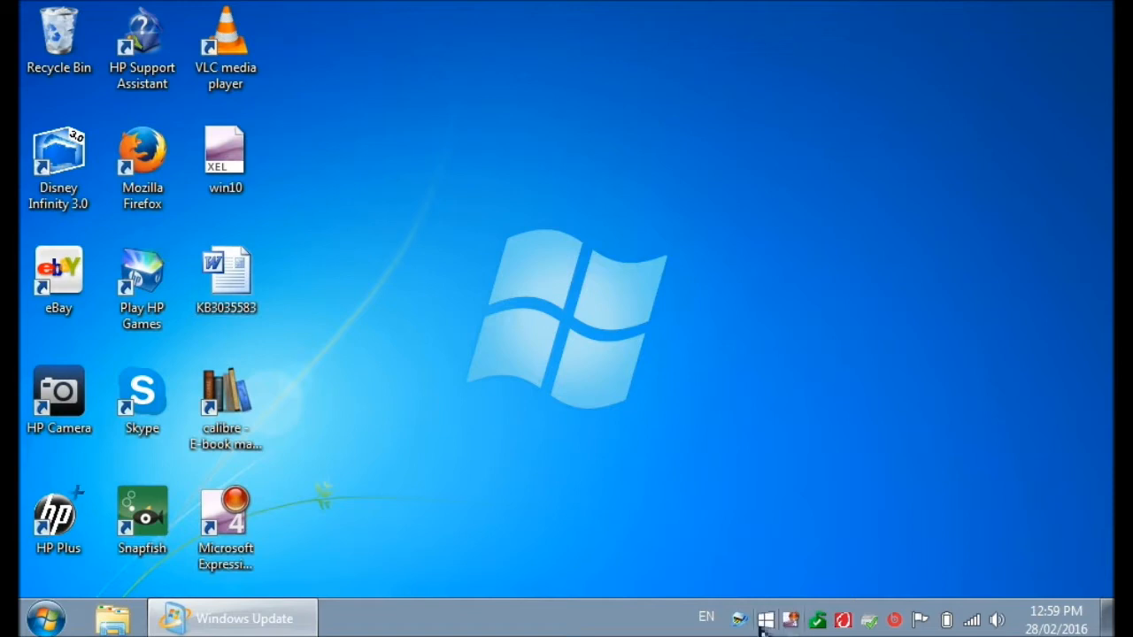
pyautogui.moveTo(769, 618)
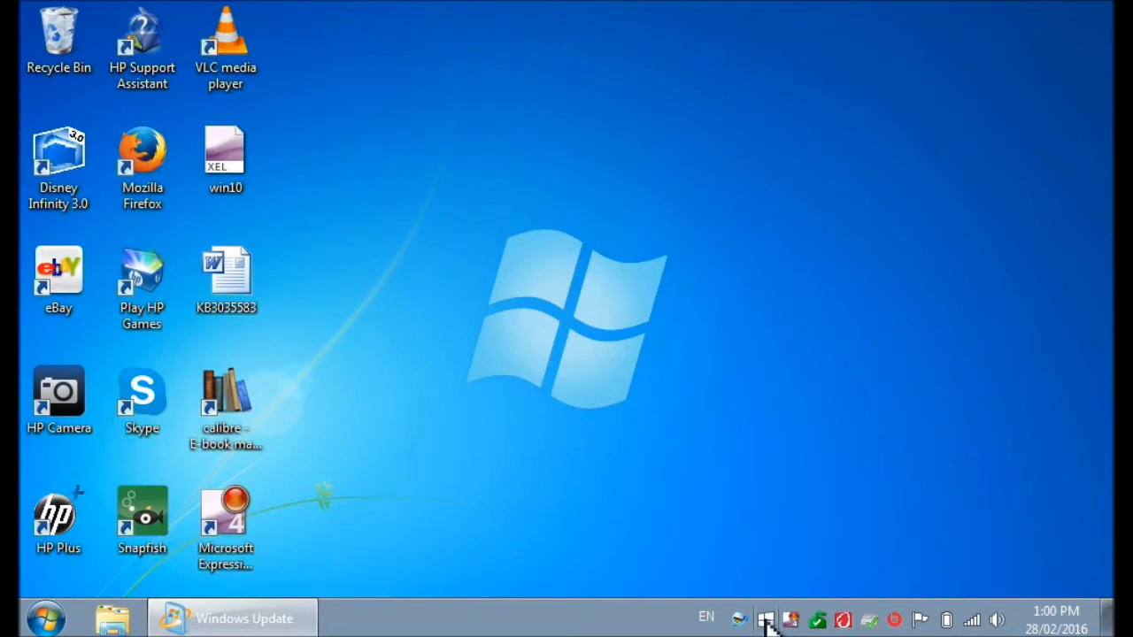
pyautogui.moveTo(783, 618)
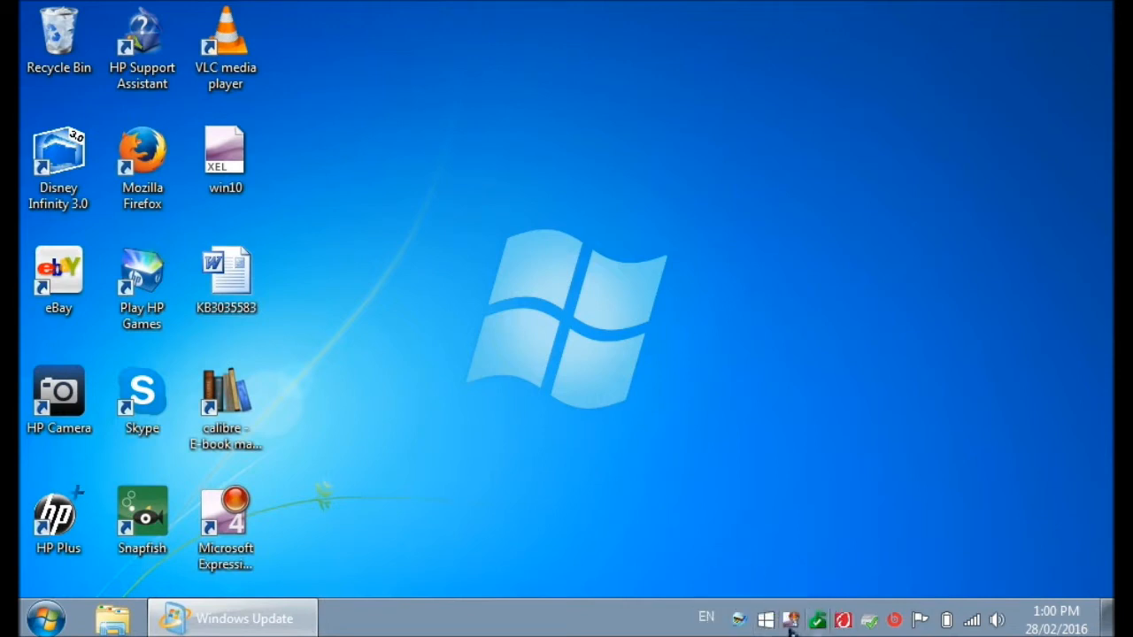
pyautogui.moveTo(768, 619)
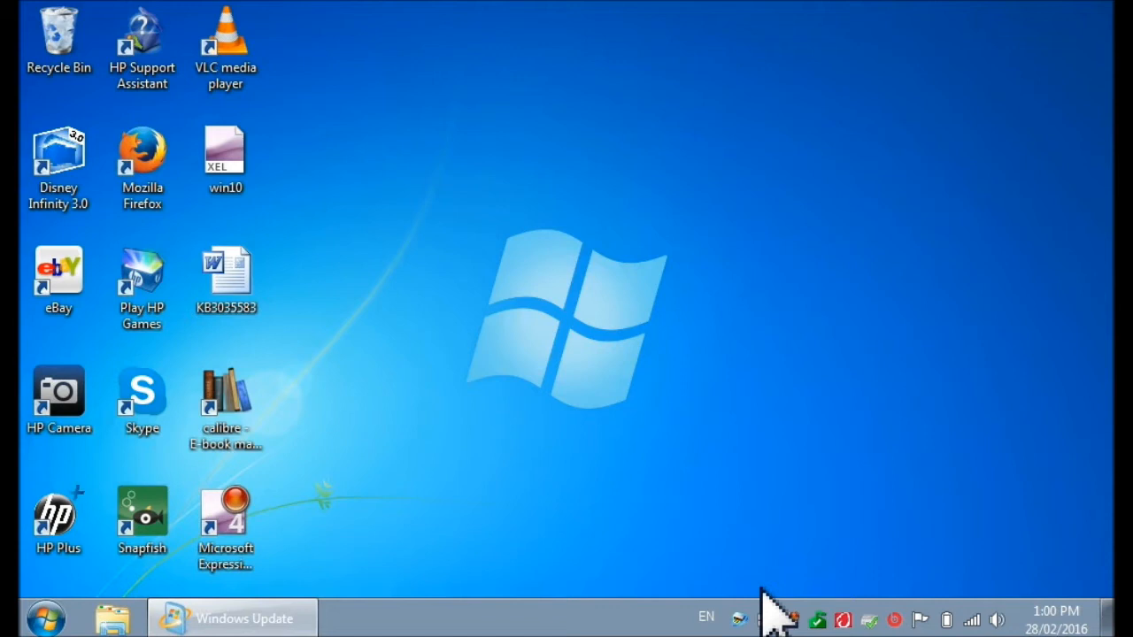
pyautogui.moveTo(708, 601)
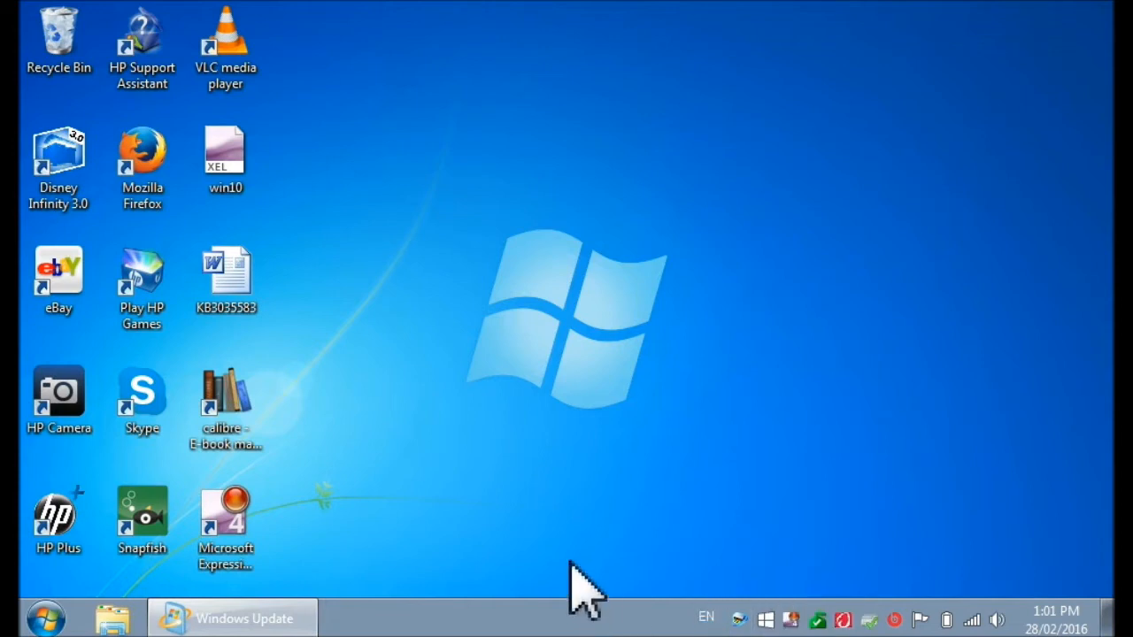
pyautogui.moveTo(43, 618)
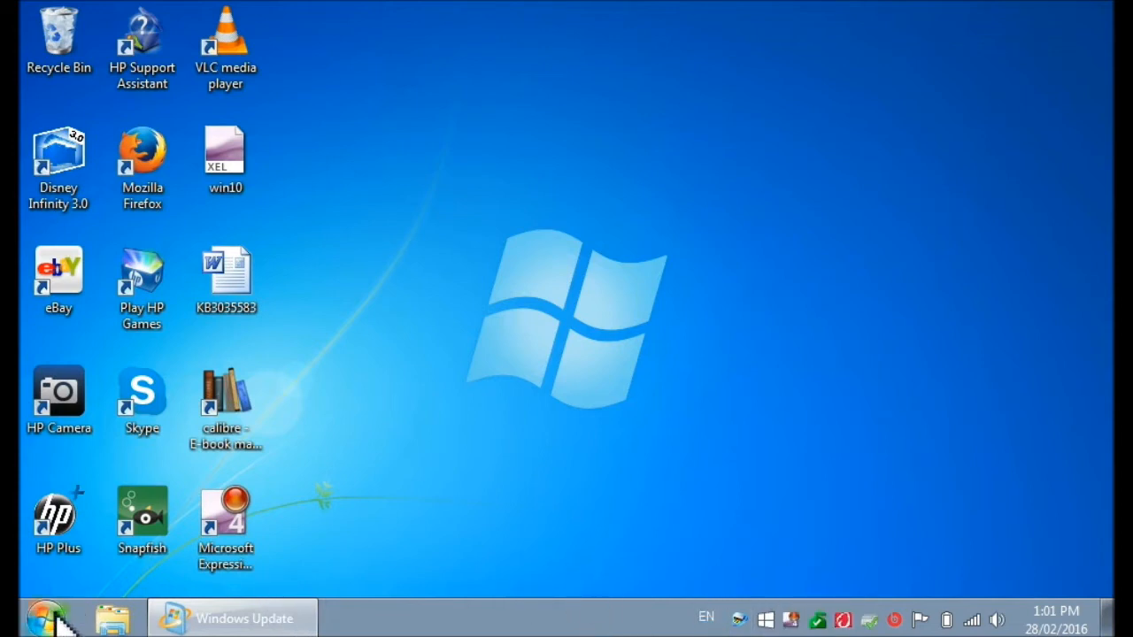
pyautogui.moveTo(18, 616)
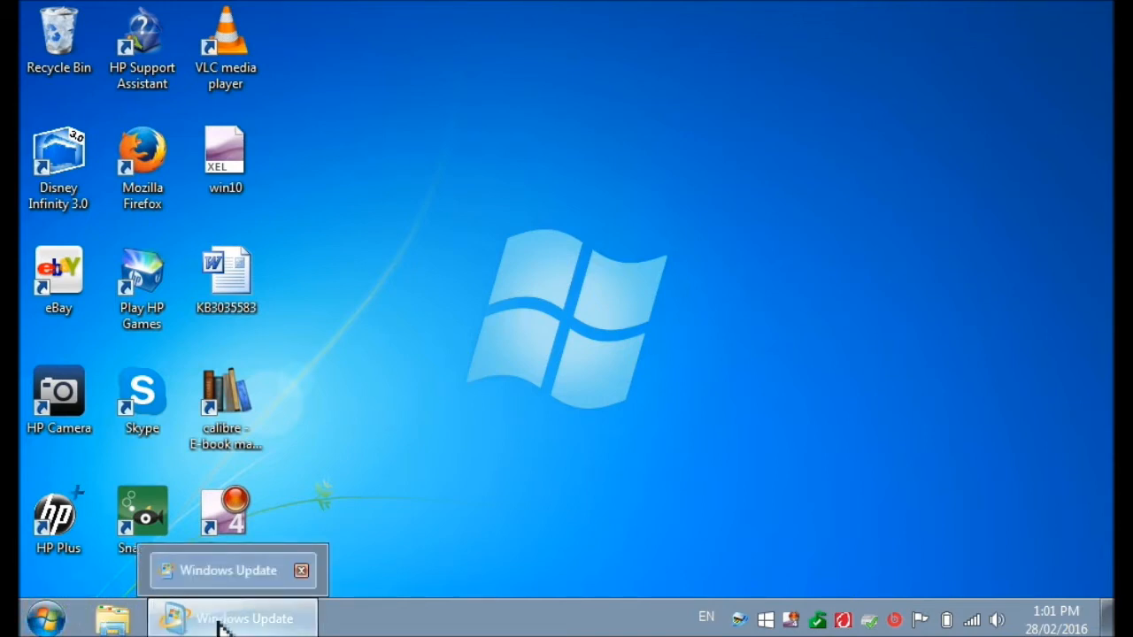
# Restore the Windows Update window from the taskbar and head to Installed Updates
pyautogui.click(226, 617)
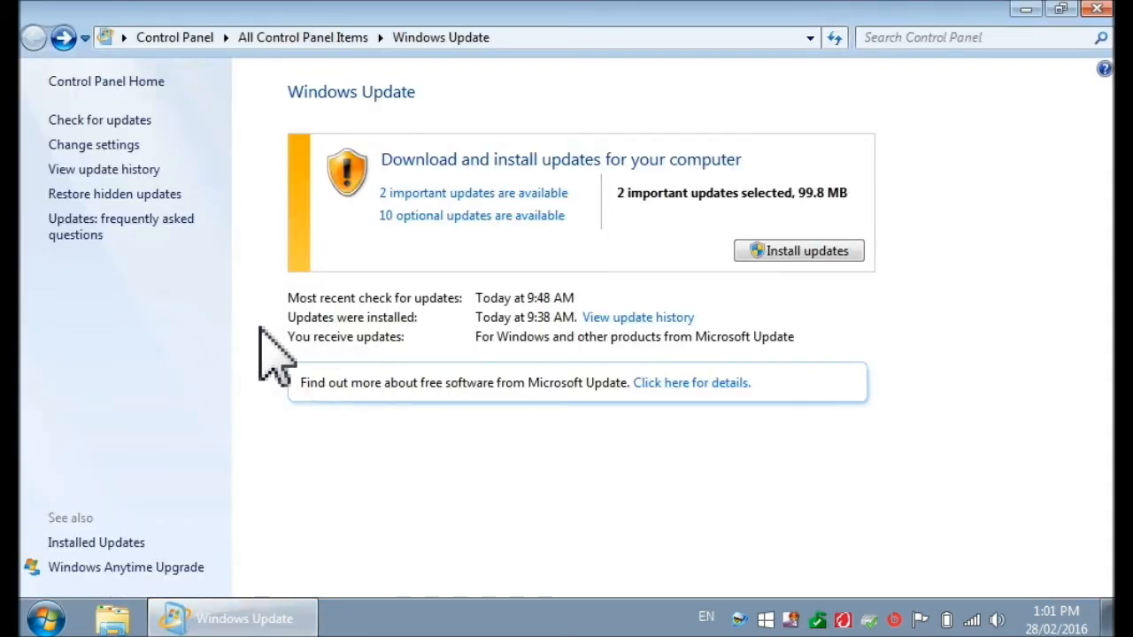
pyautogui.moveTo(128, 469)
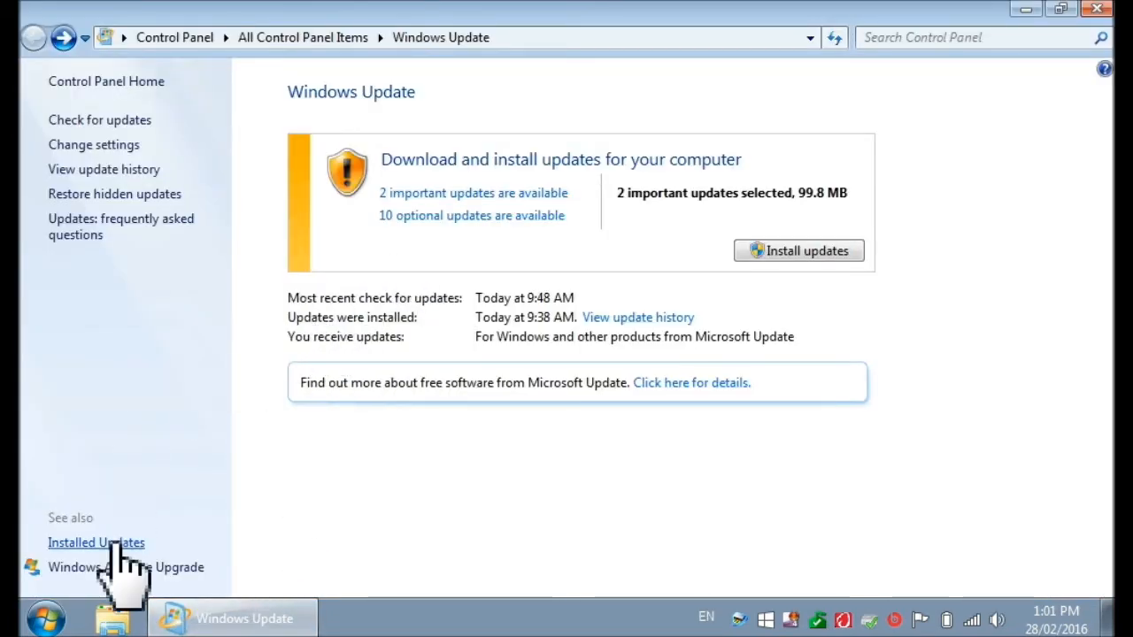
pyautogui.click(95, 542)
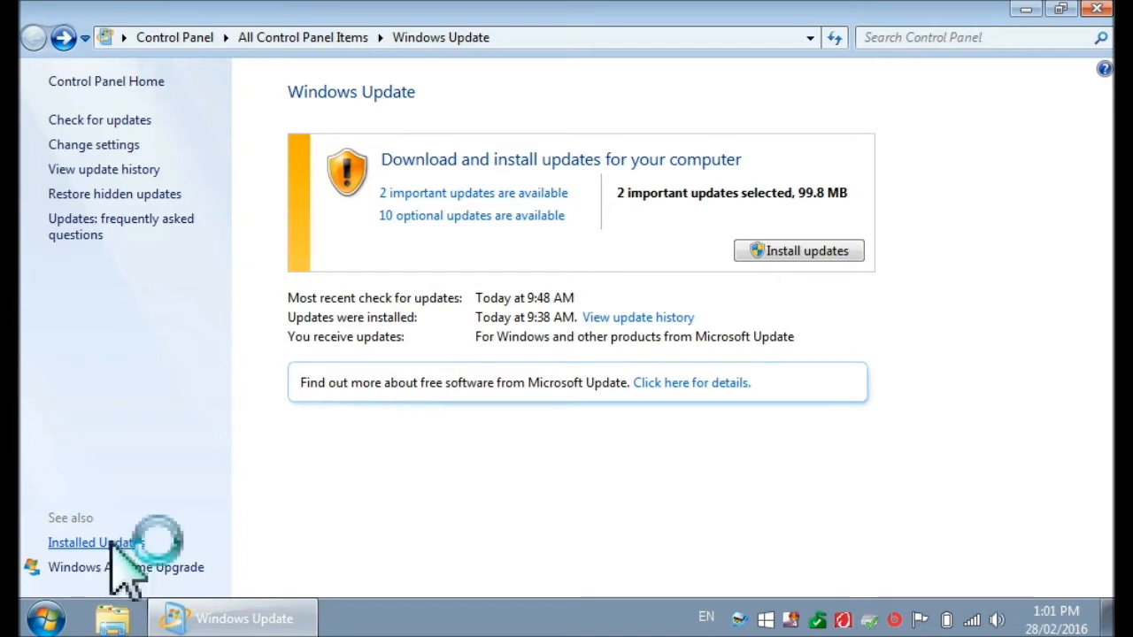
# Show the Installed Updates list, with the Microsoft Office 2010 updates visible
pyautogui.click(85, 541)
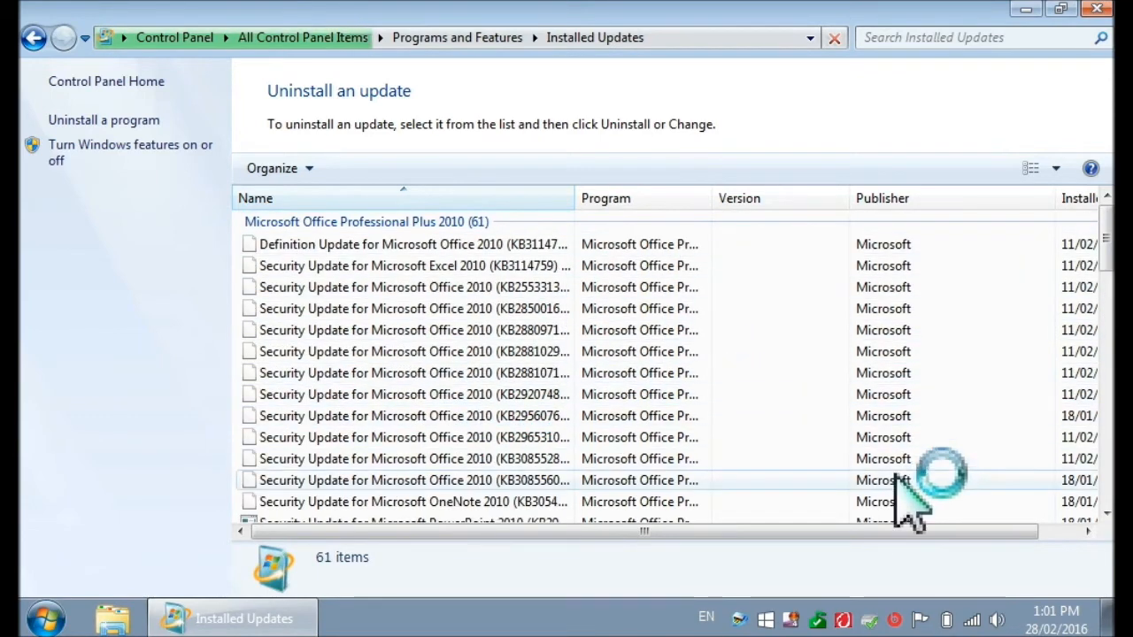
pyautogui.moveTo(239, 616)
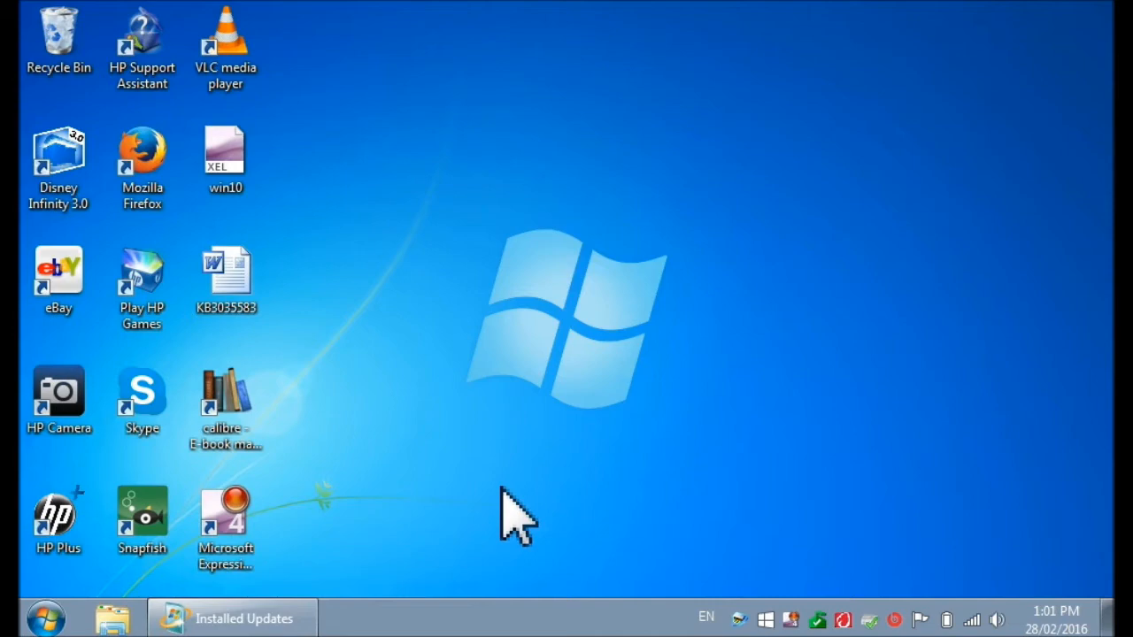
pyautogui.moveTo(328, 605)
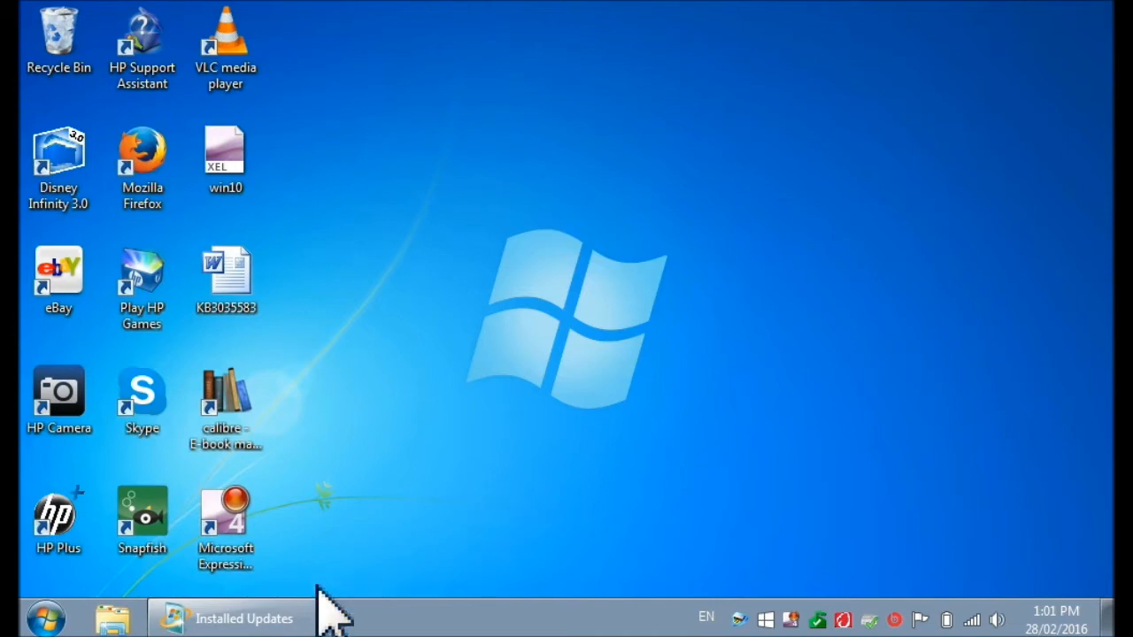
pyautogui.click(239, 618)
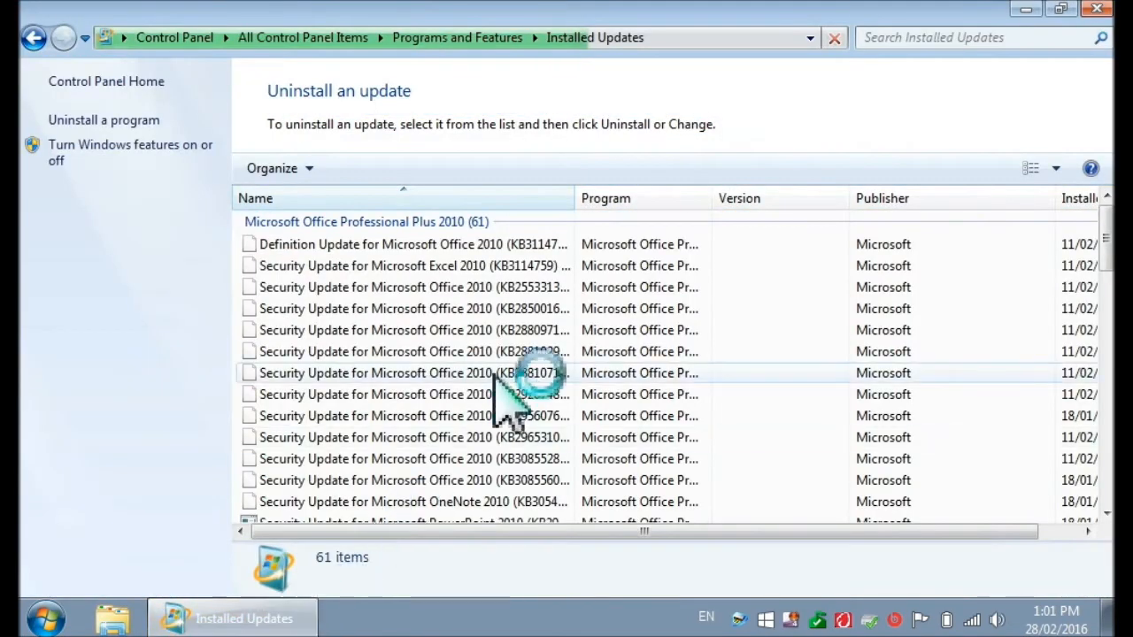
pyautogui.moveTo(616, 84)
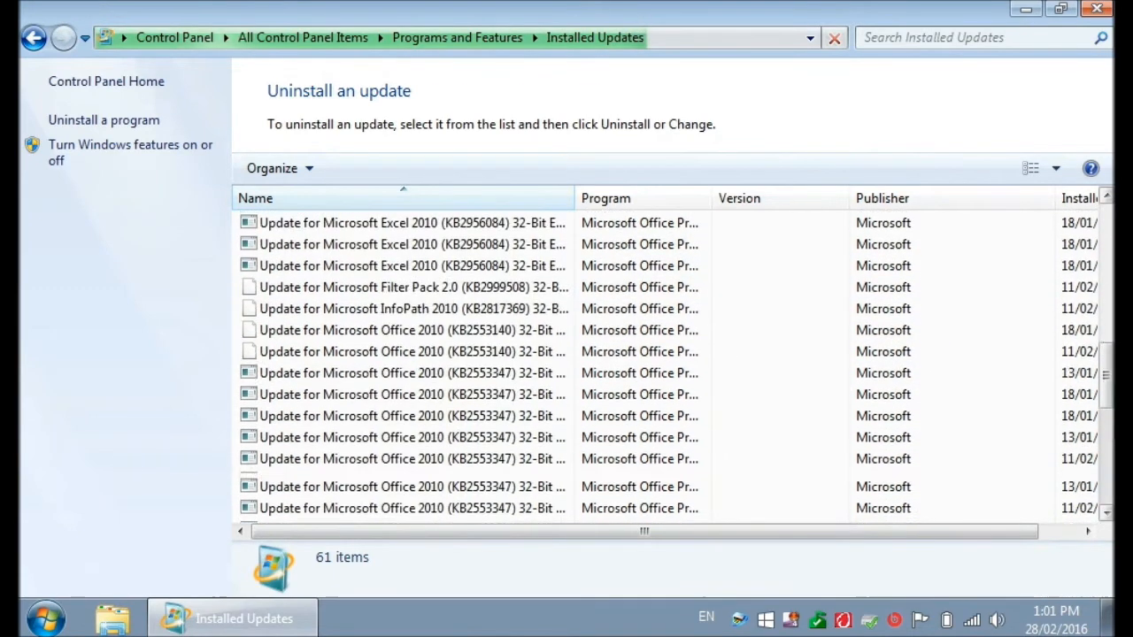
# Scroll the installed updates past the Office entries down to the Microsoft Windows updates
pyautogui.scroll(-3)
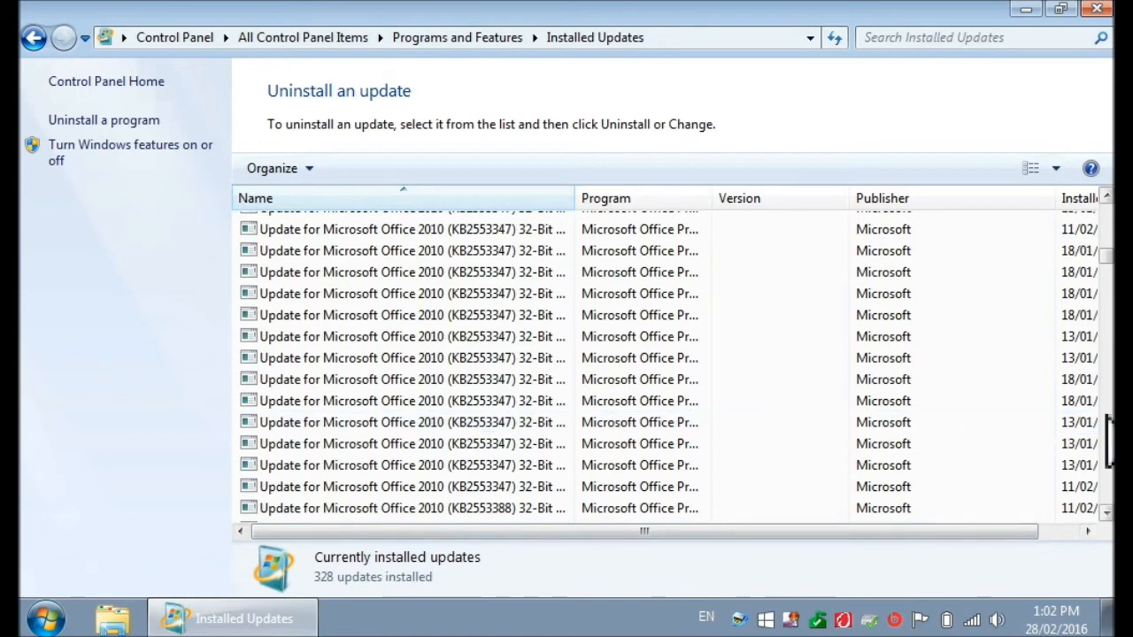
pyautogui.scroll(-3)
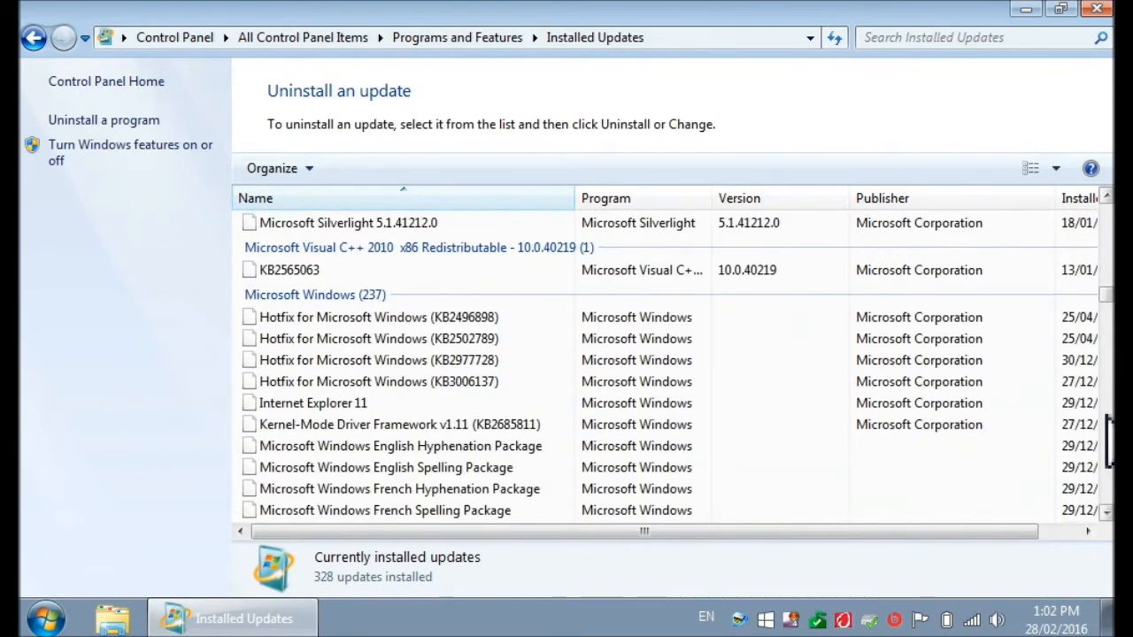
pyautogui.scroll(-3)
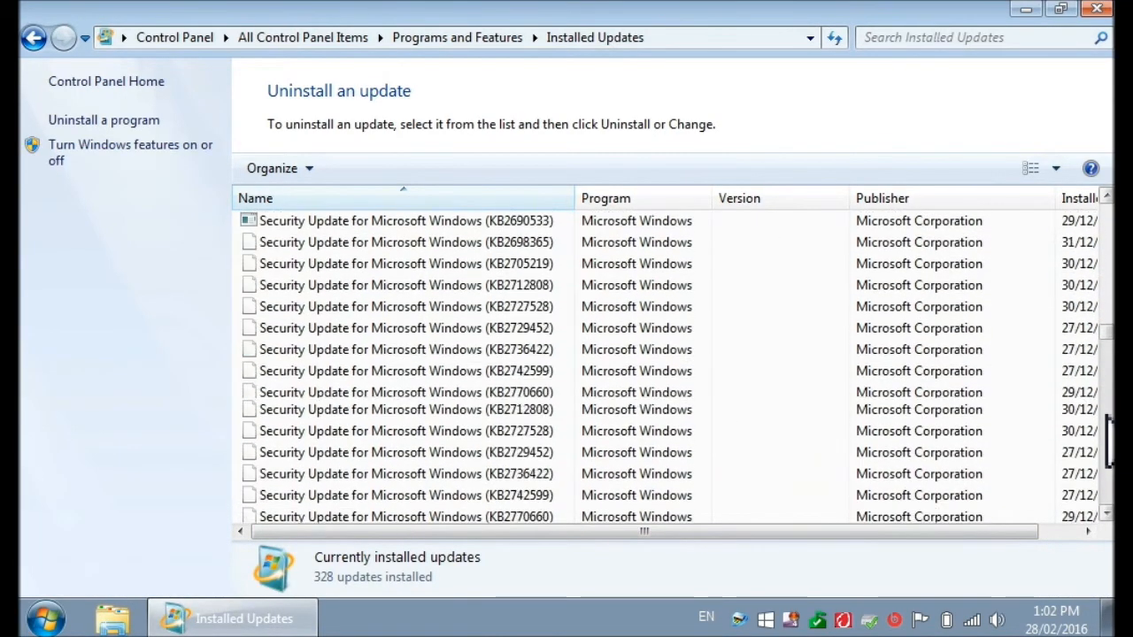
pyautogui.scroll(-3)
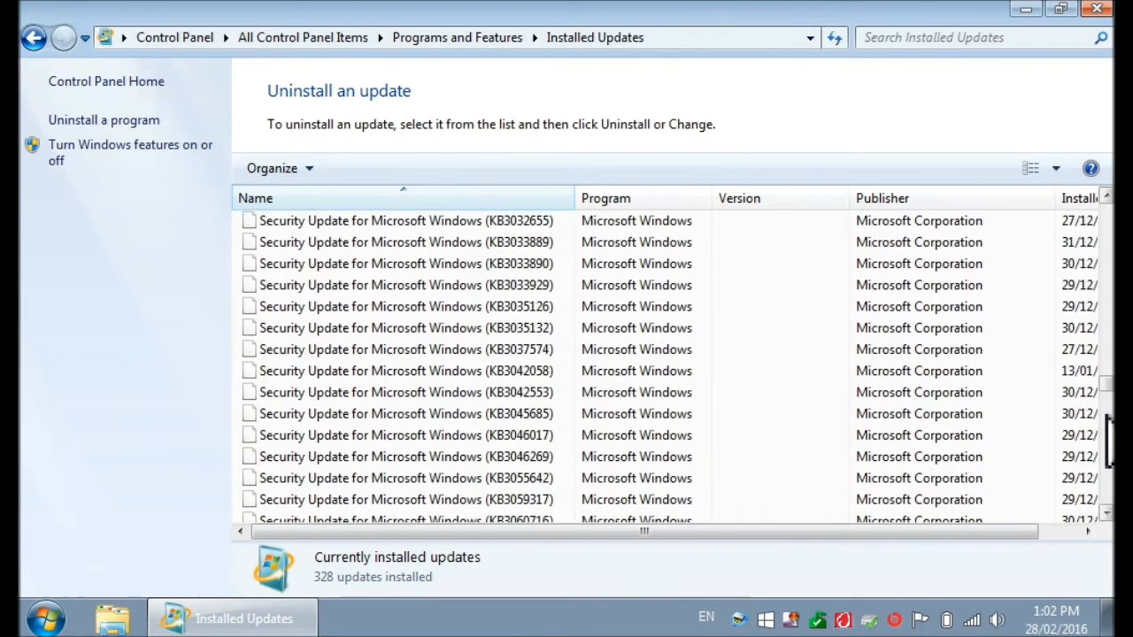
pyautogui.scroll(-3)
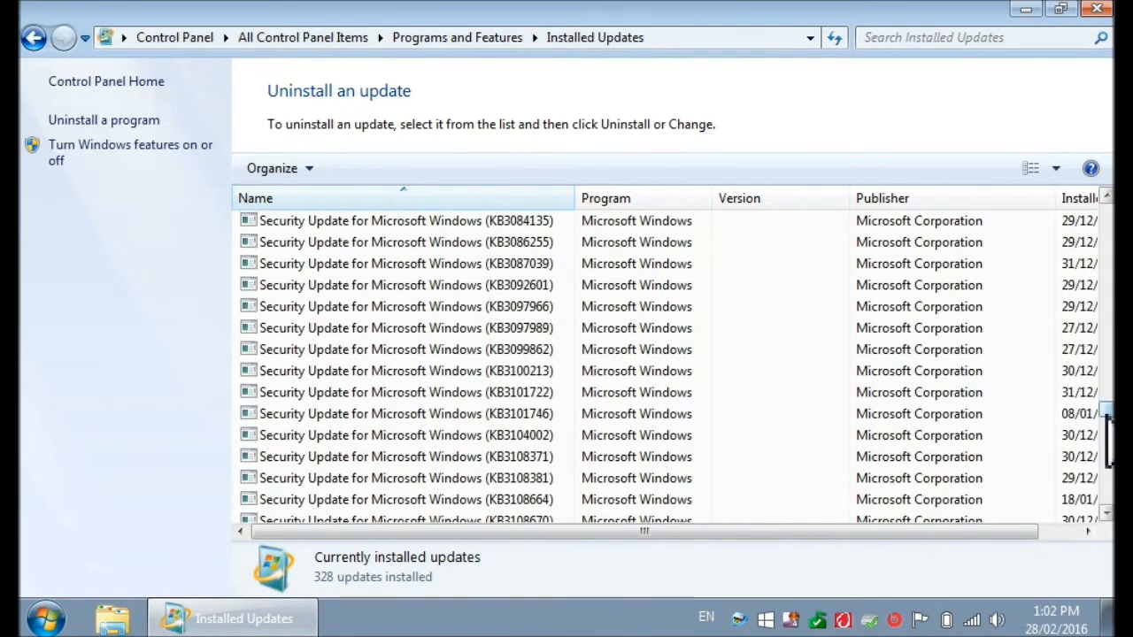
pyautogui.scroll(-3)
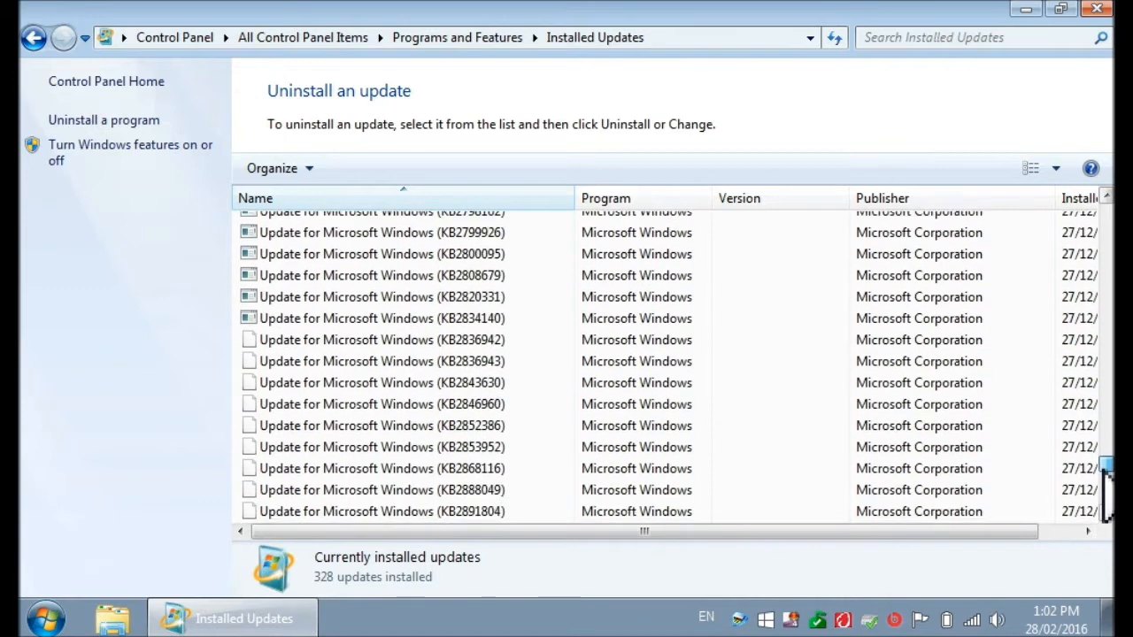
pyautogui.scroll(-3)
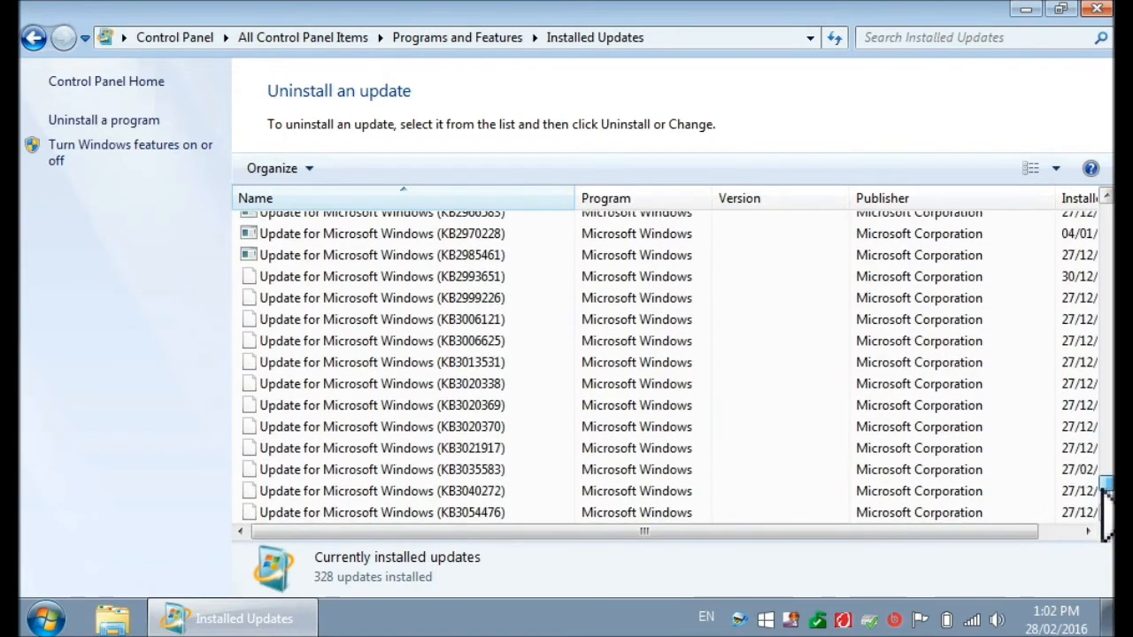
pyautogui.scroll(-3)
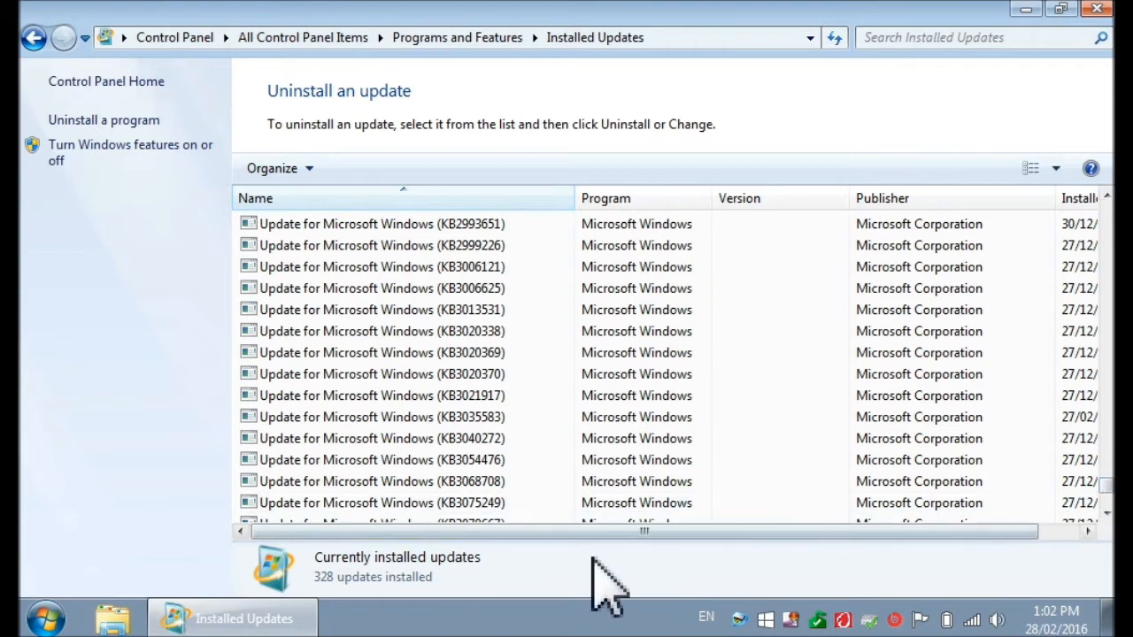
# Select Update for Microsoft Windows (KB3035583) in the installed updates list
pyautogui.click(398, 417)
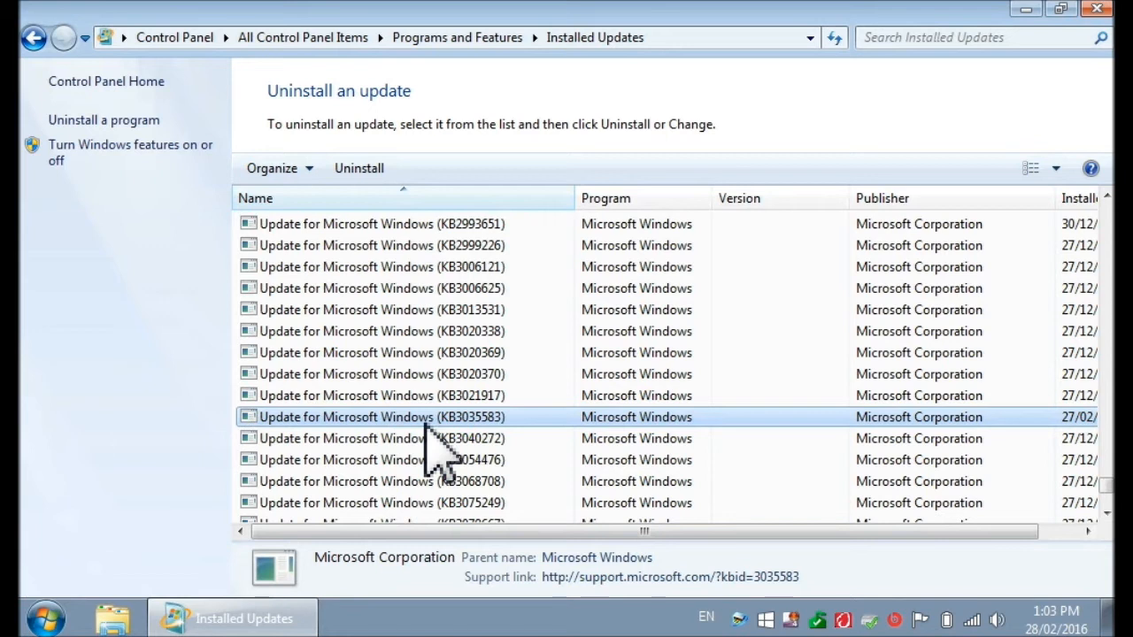
pyautogui.moveTo(450, 464)
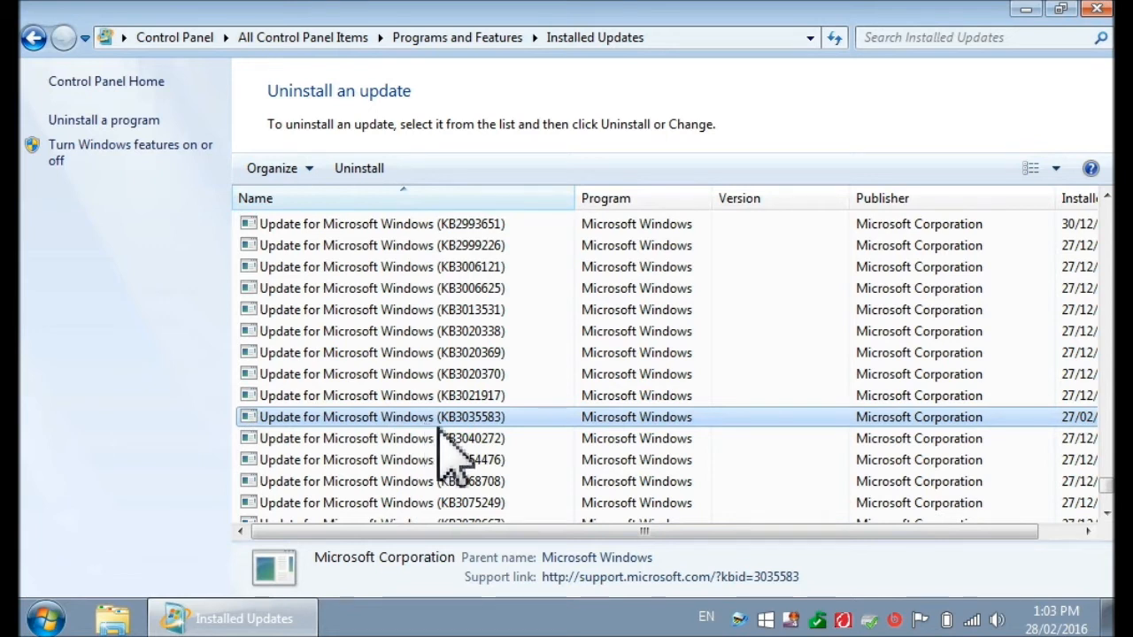
pyautogui.moveTo(482, 460)
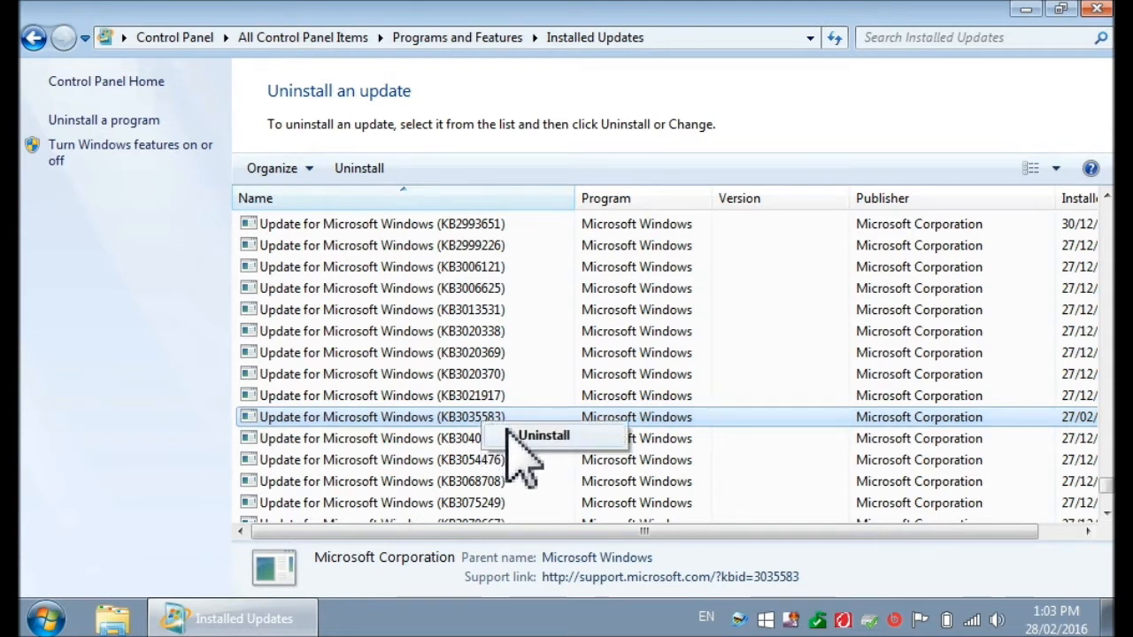
# Uninstall KB3035583 and answer Yes to the confirmation prompt
pyautogui.click(545, 436)
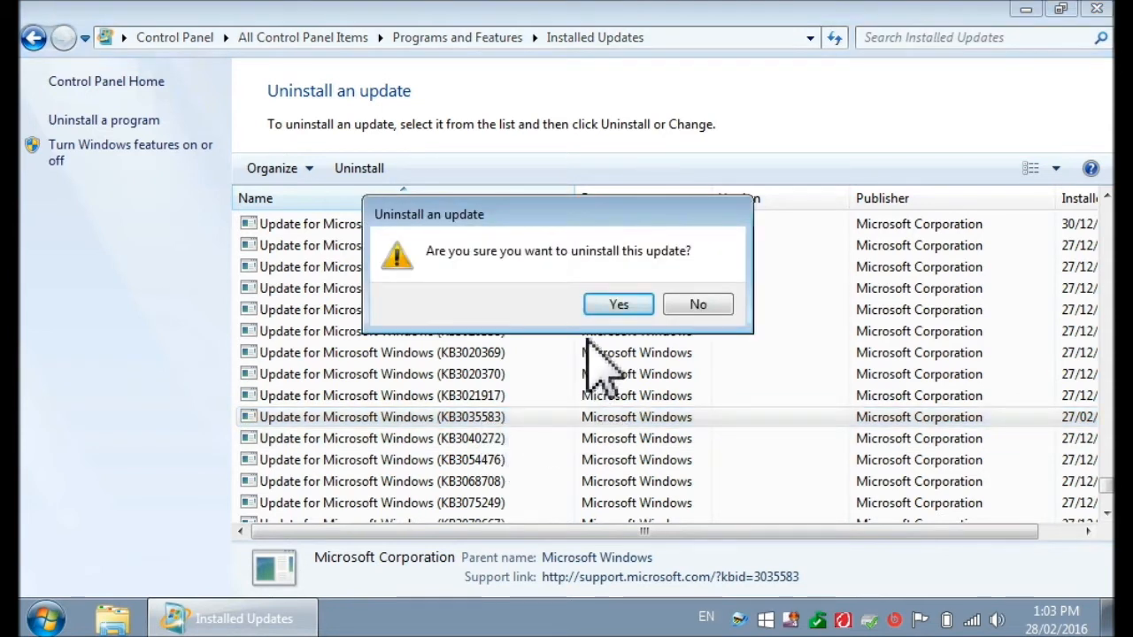
pyautogui.moveTo(623, 319)
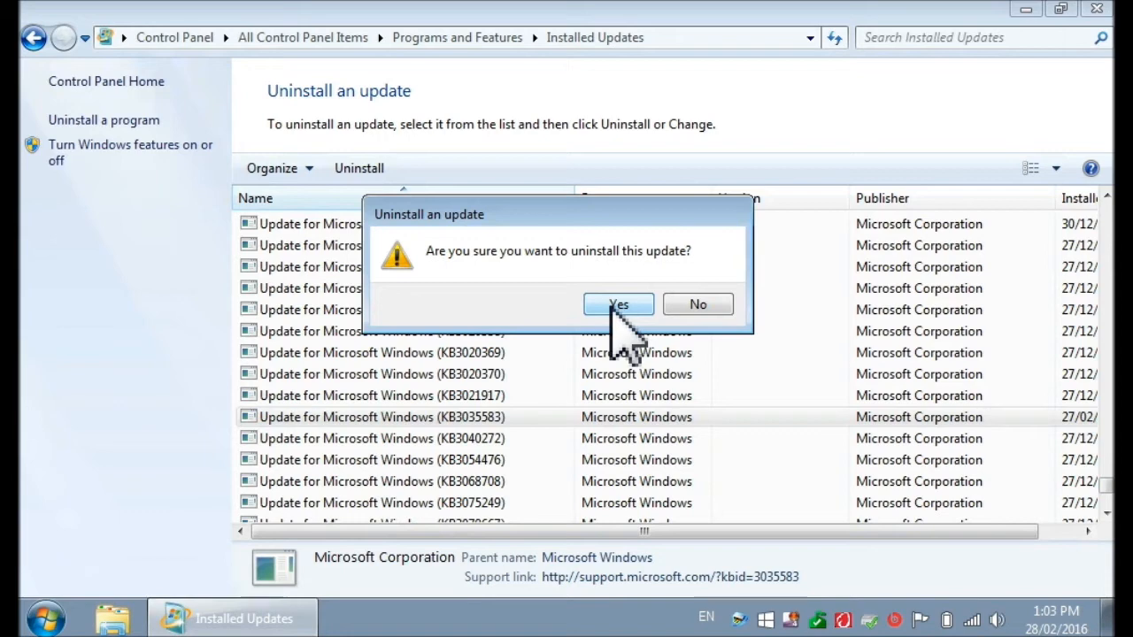
pyautogui.click(618, 304)
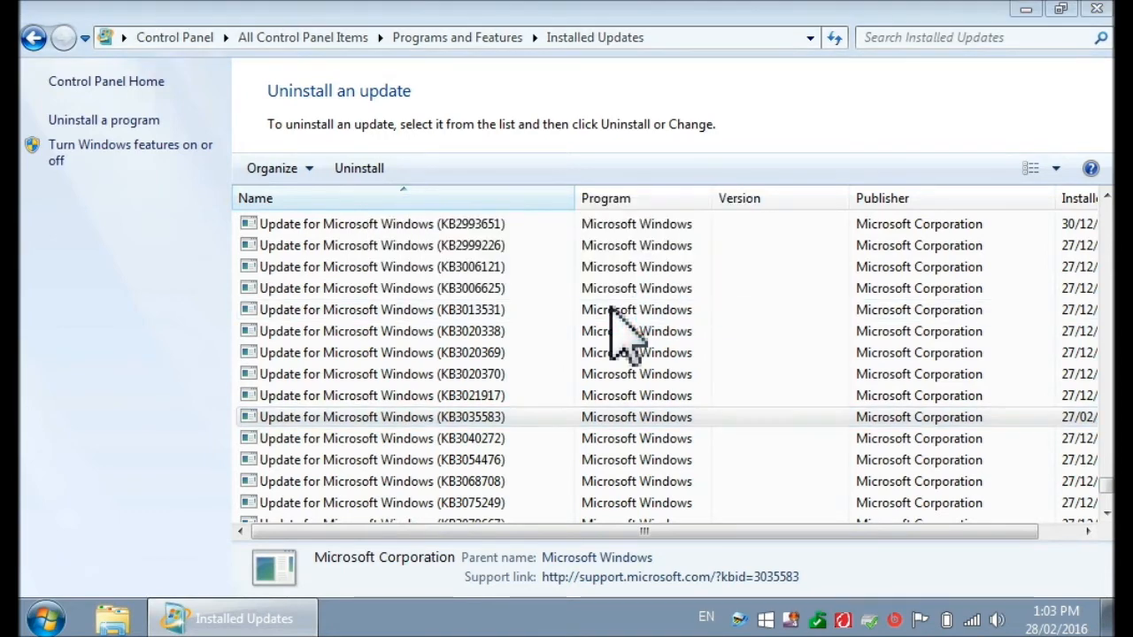
# Let the KB3035583 uninstall complete and choose Restart Now to apply it
pyautogui.click(357, 167)
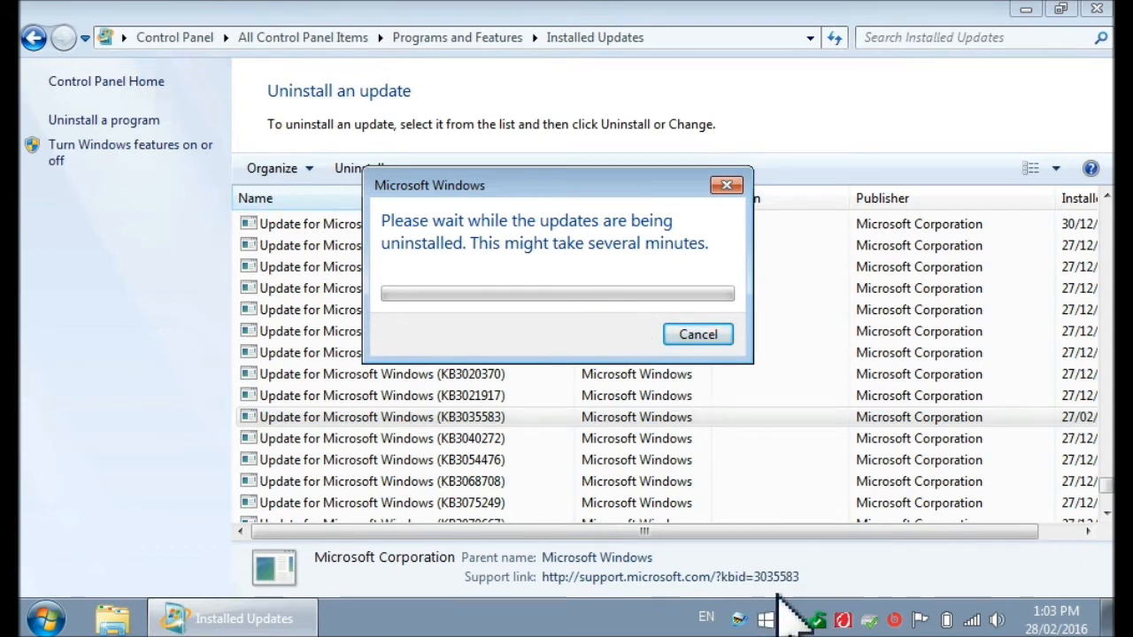
pyautogui.moveTo(740, 575)
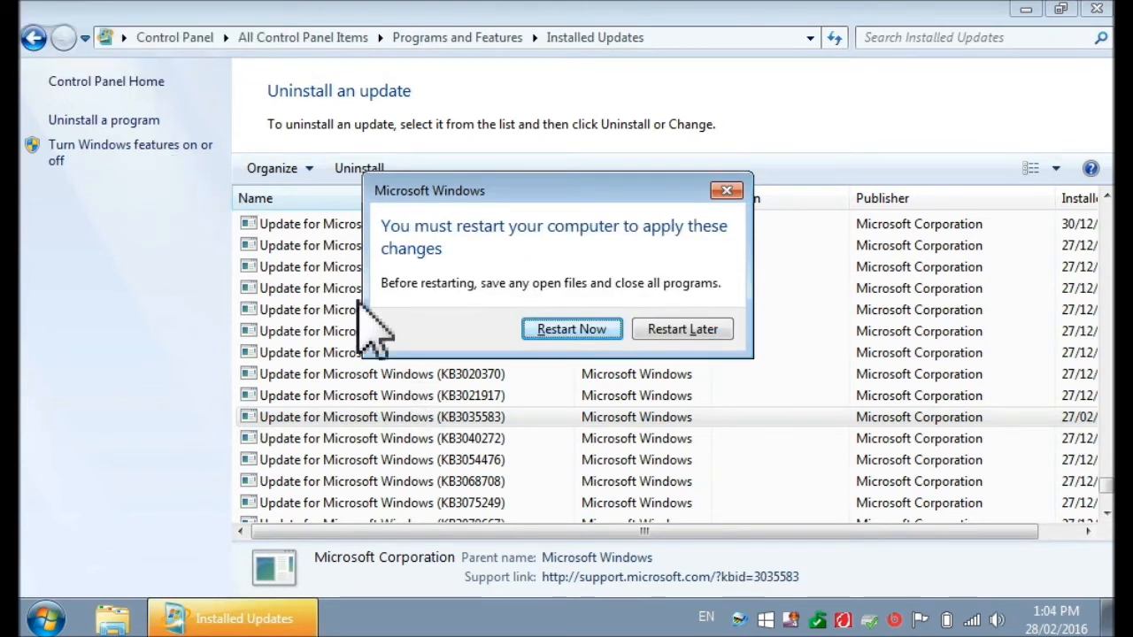
pyautogui.moveTo(481, 332)
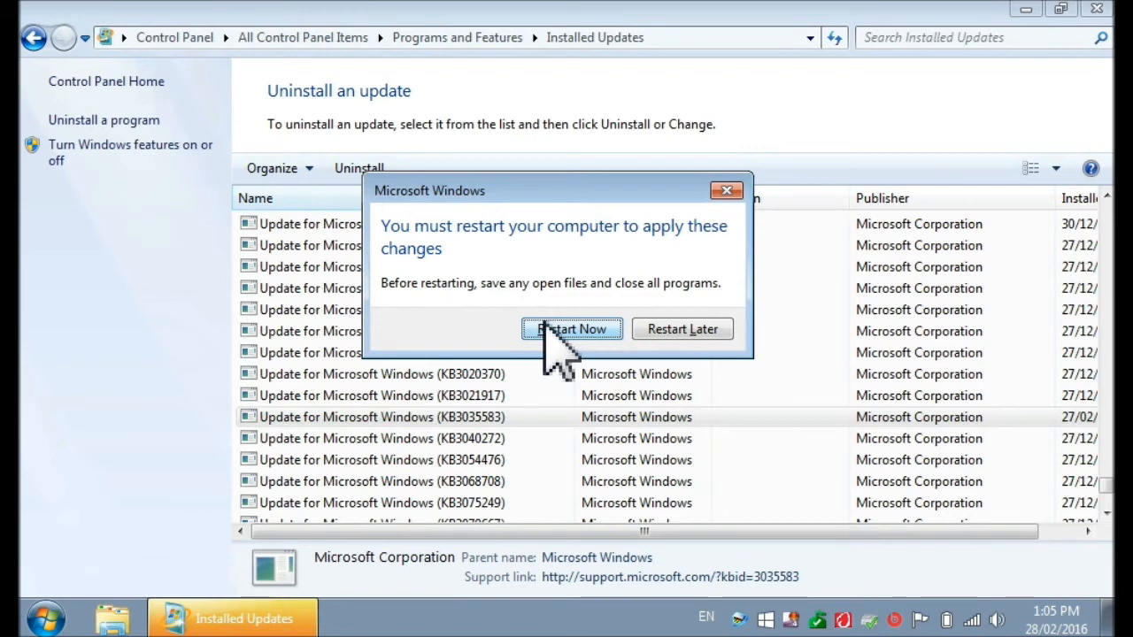
pyautogui.click(572, 328)
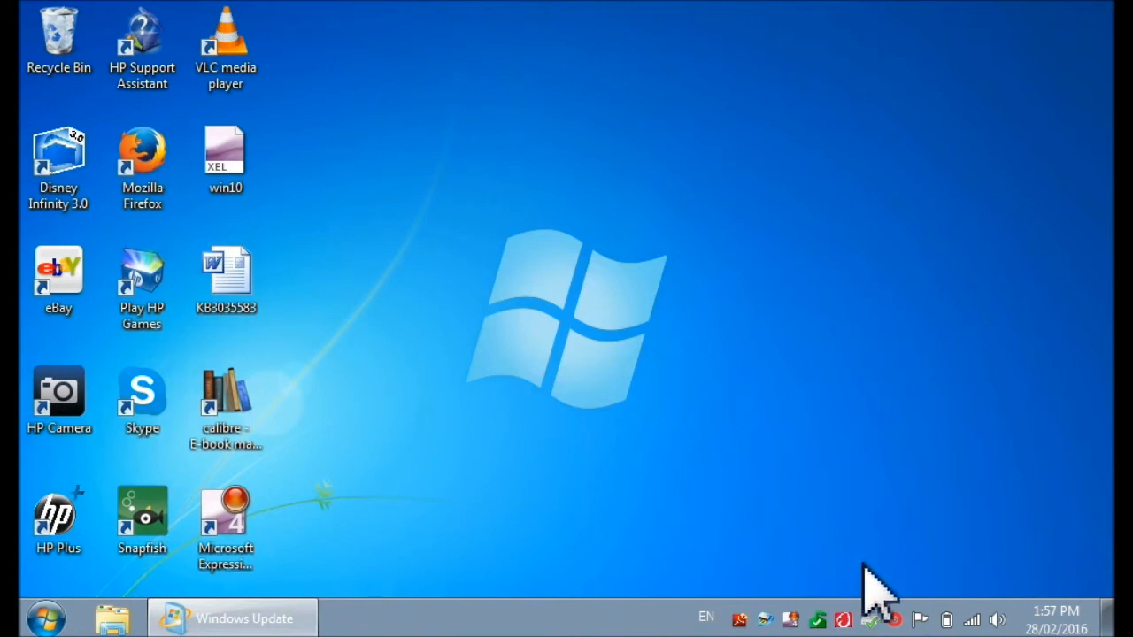
pyautogui.moveTo(959, 611)
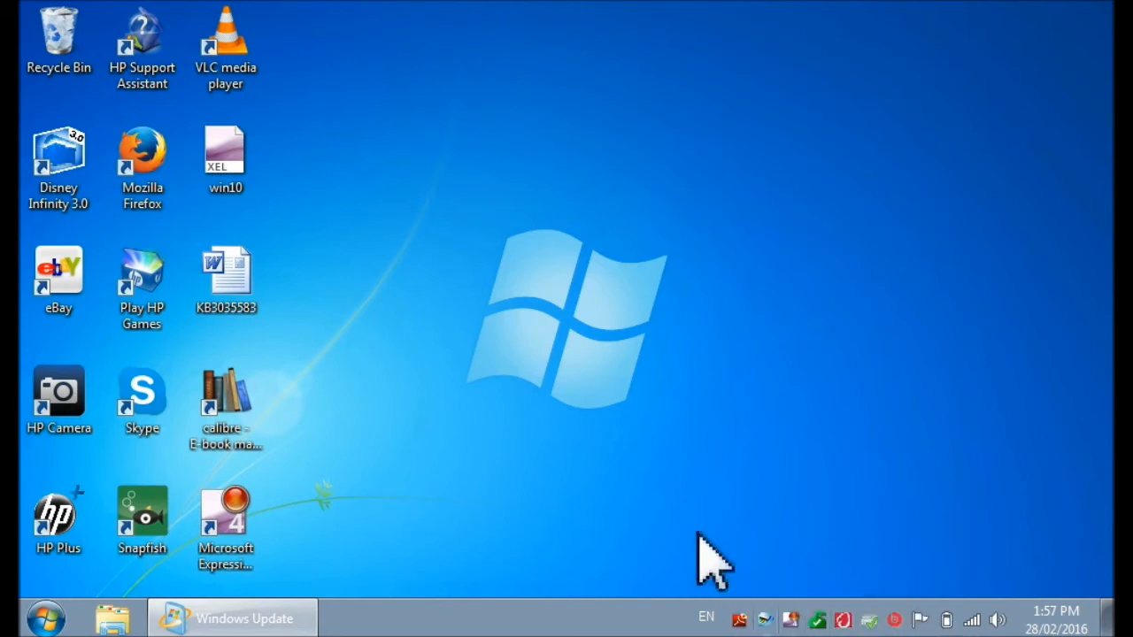
pyautogui.moveTo(704, 549)
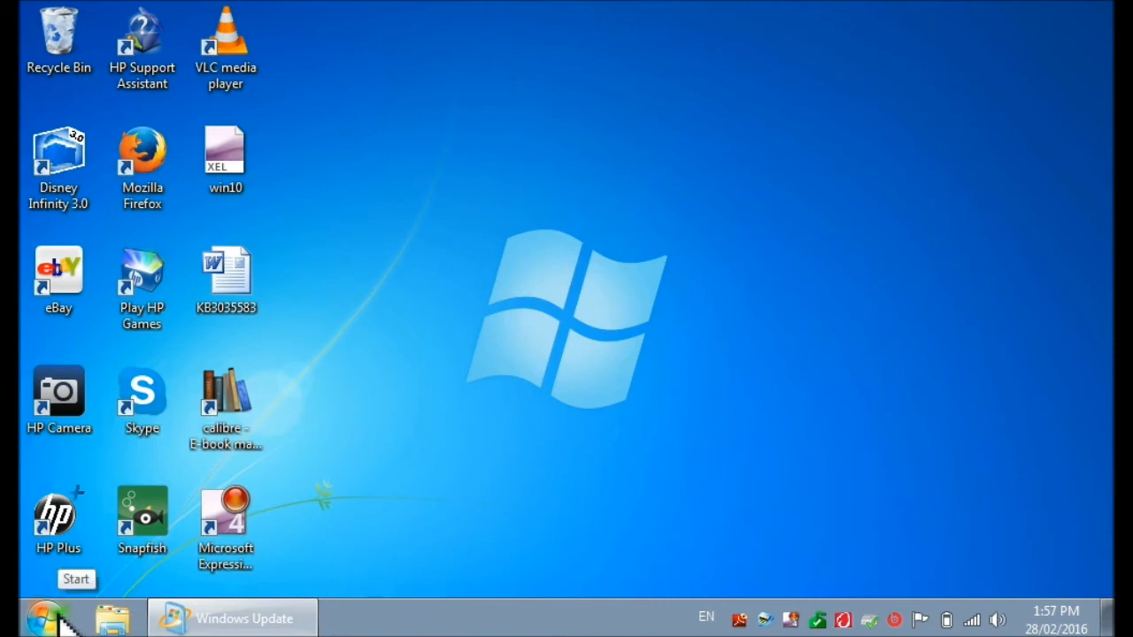
pyautogui.moveTo(234, 617)
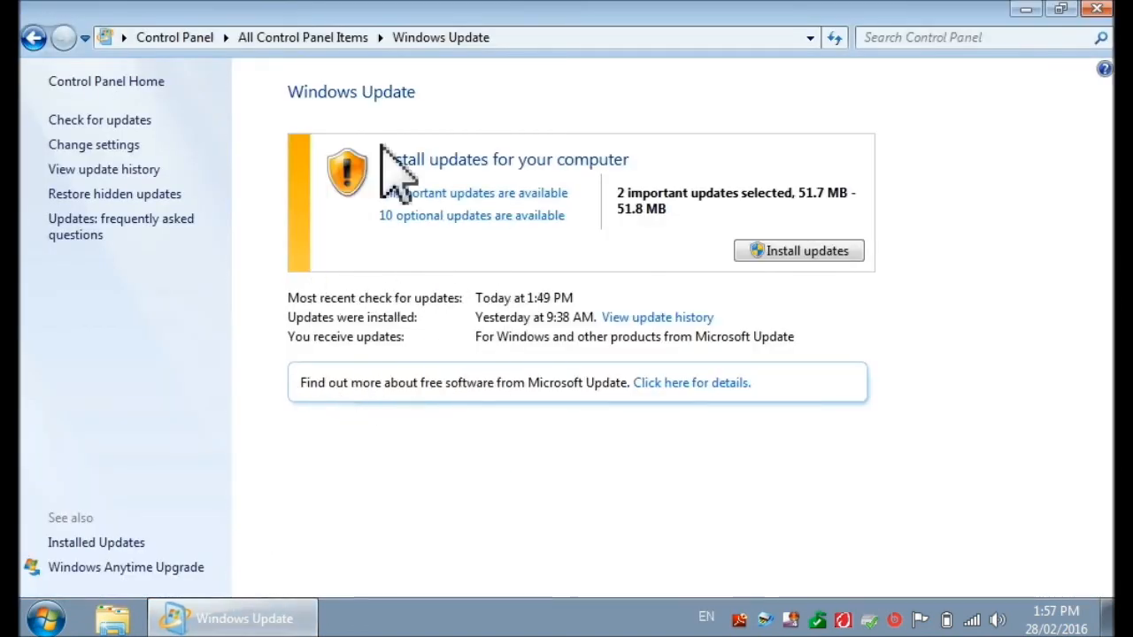
pyautogui.moveTo(392, 257)
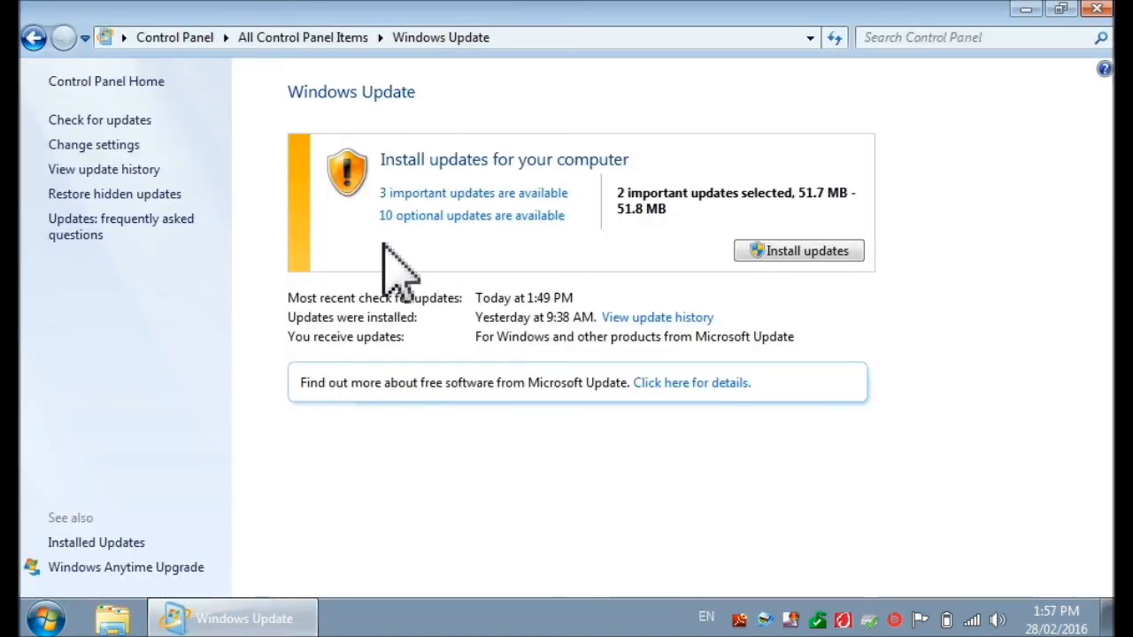
pyautogui.moveTo(142, 393)
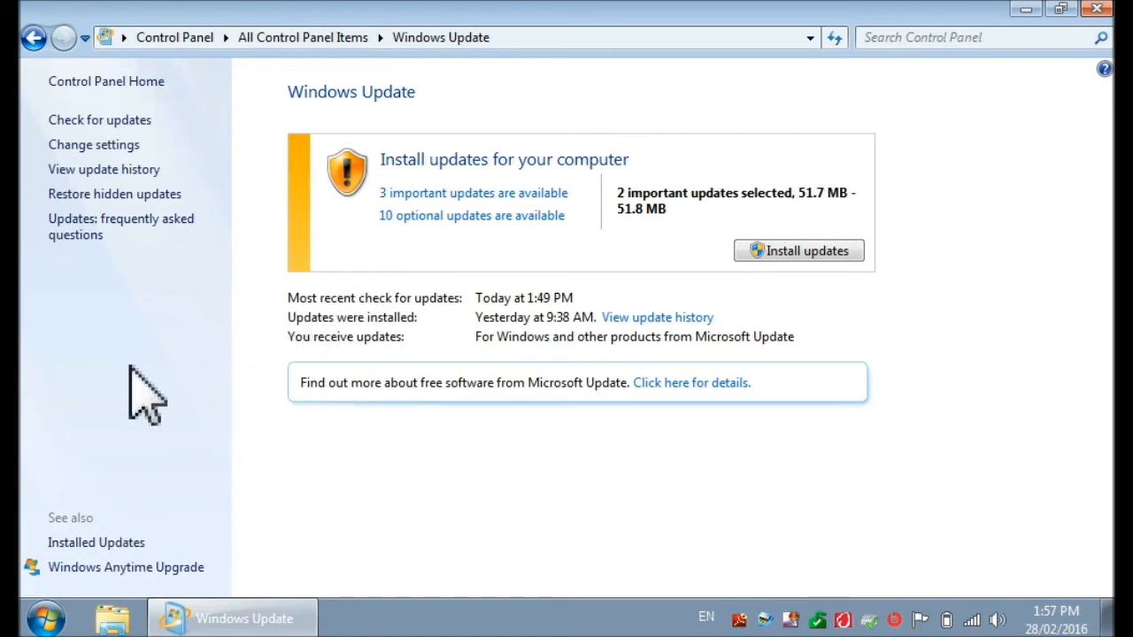
pyautogui.moveTo(105, 132)
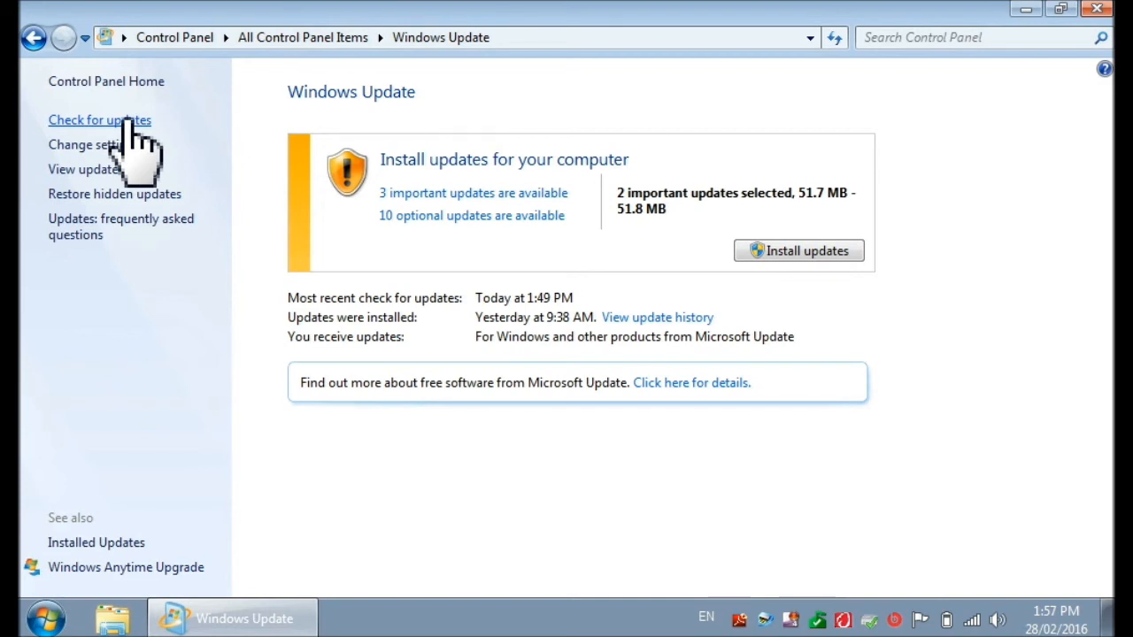
pyautogui.moveTo(363, 132)
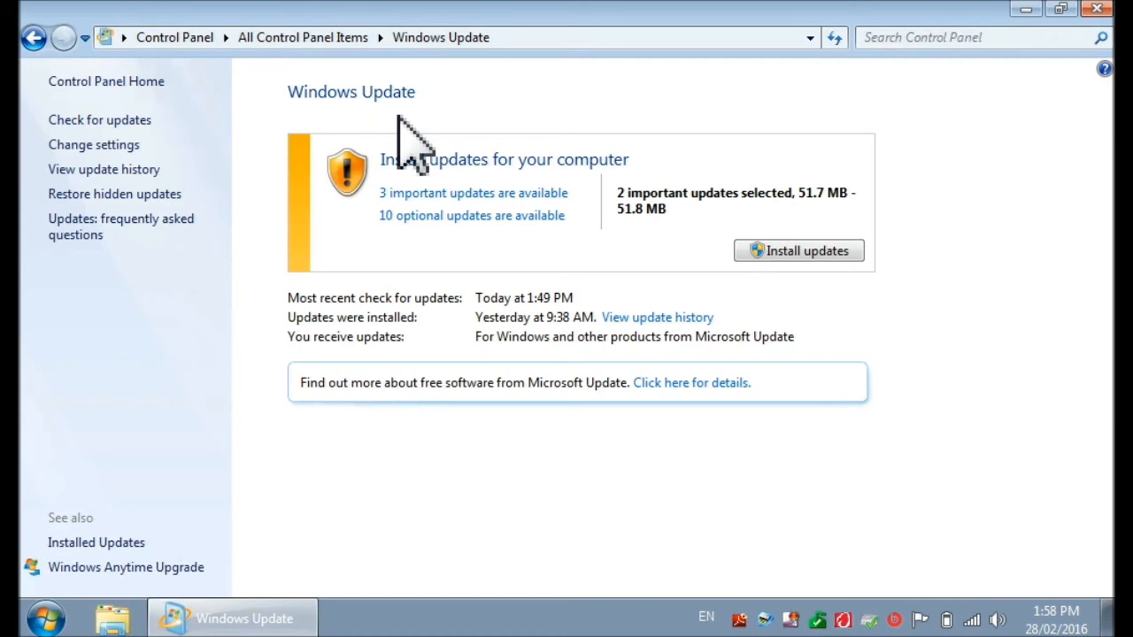
pyautogui.moveTo(416, 199)
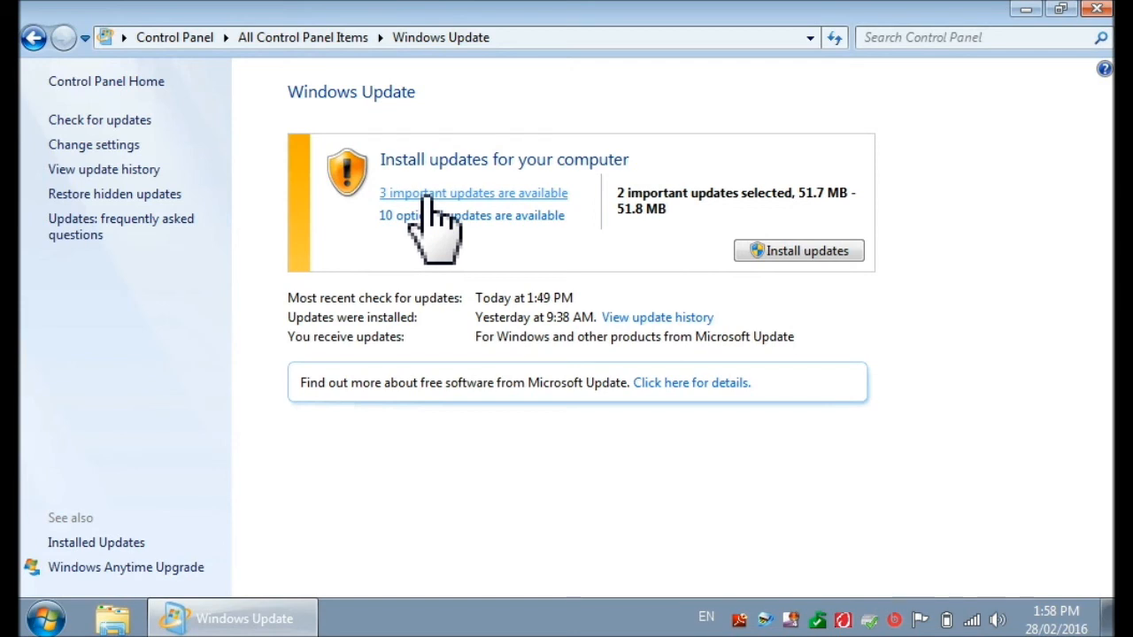
# List the 3 important updates and untick KB3035583 so it won't install
pyautogui.click(473, 193)
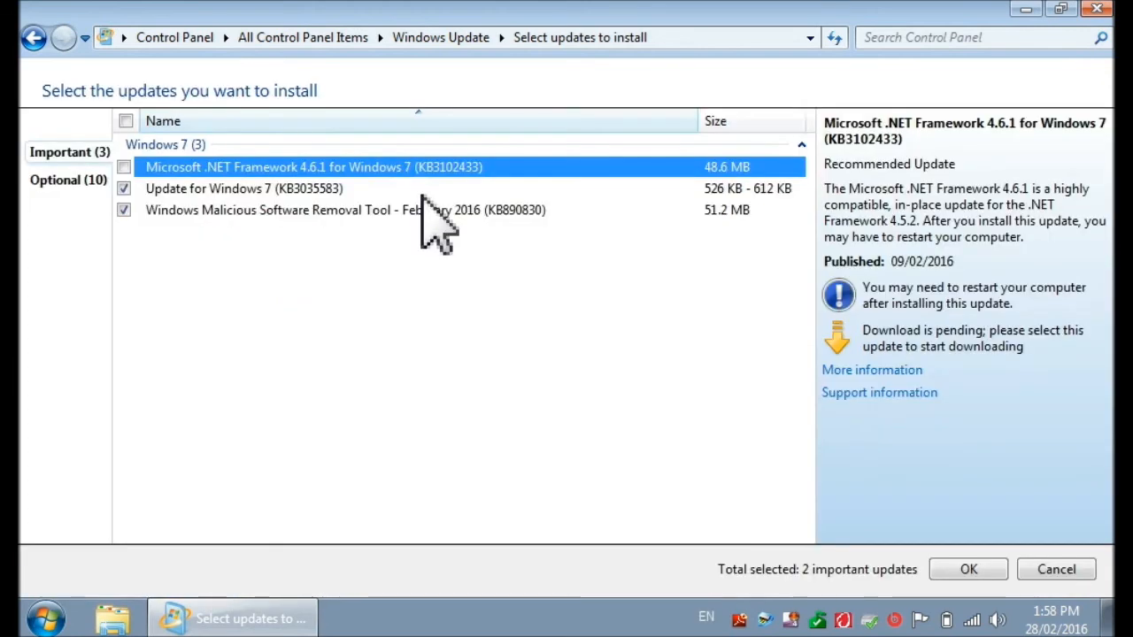
pyautogui.moveTo(333, 340)
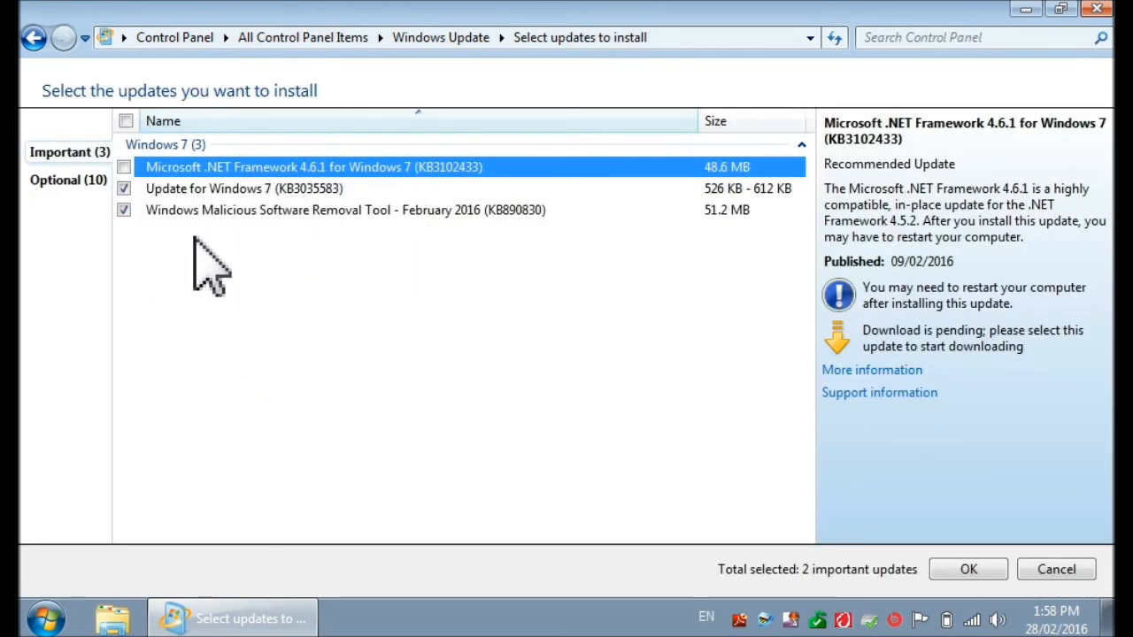
pyautogui.moveTo(279, 227)
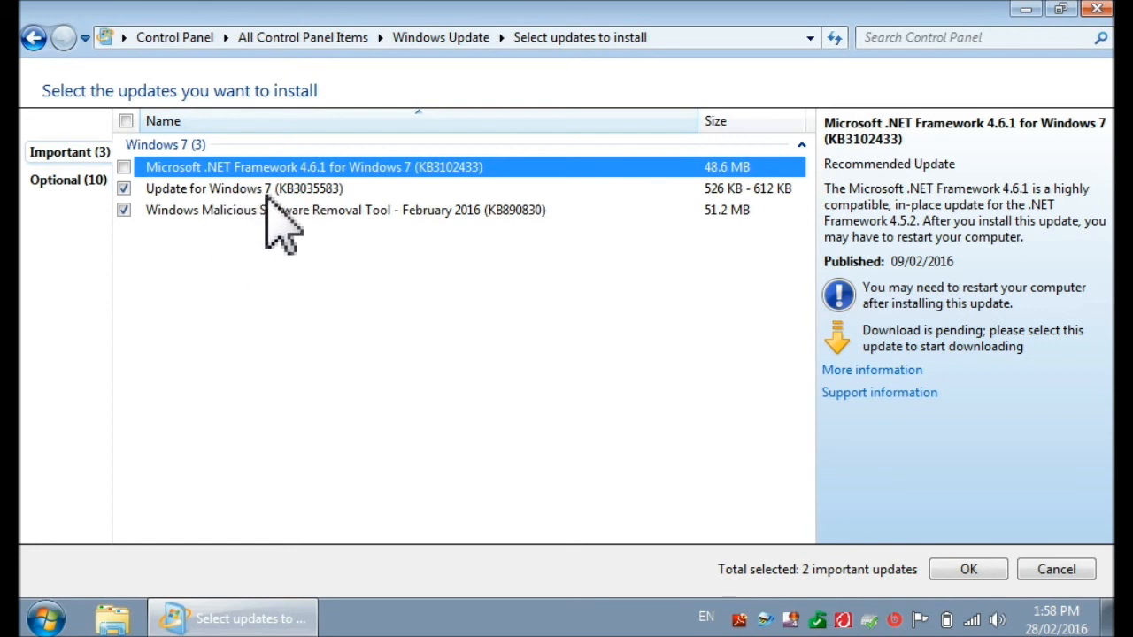
pyautogui.moveTo(298, 226)
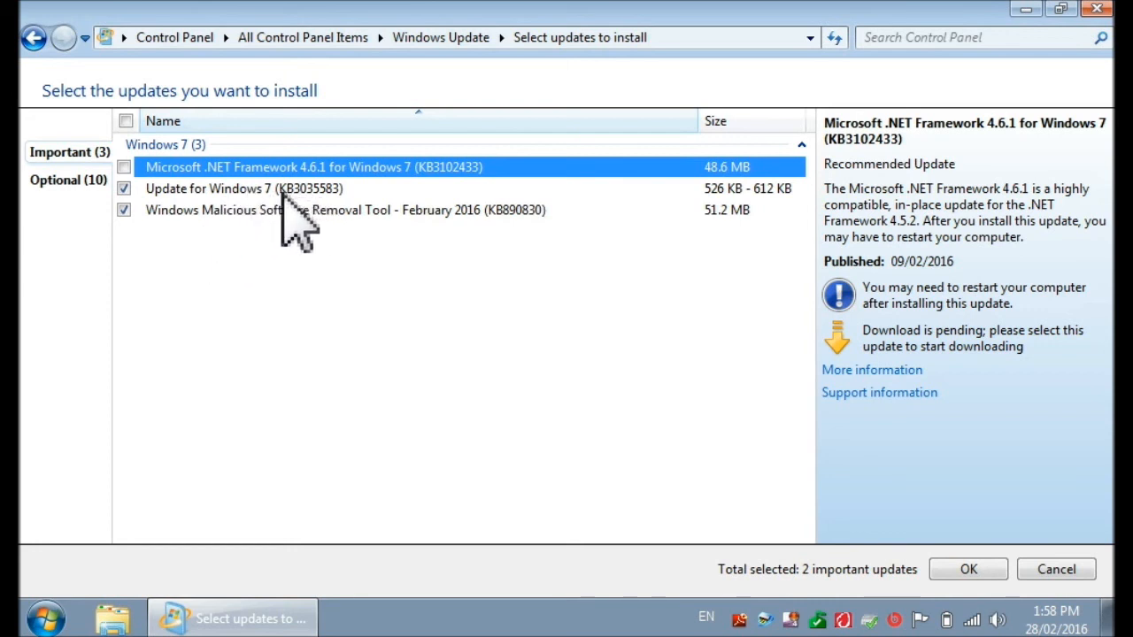
pyautogui.moveTo(255, 221)
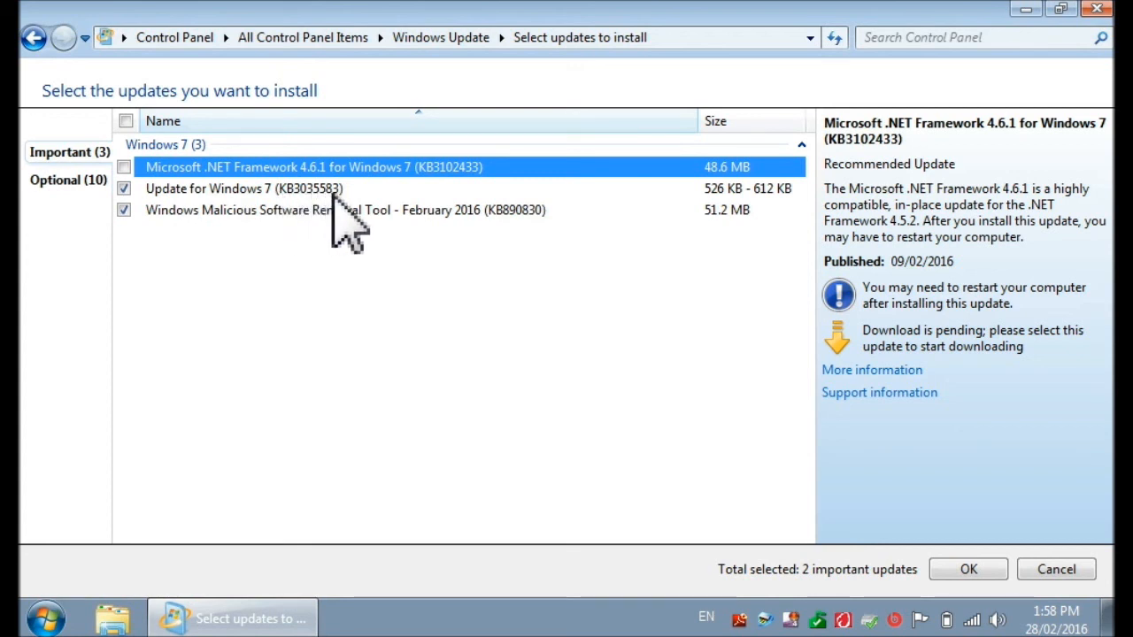
pyautogui.moveTo(177, 284)
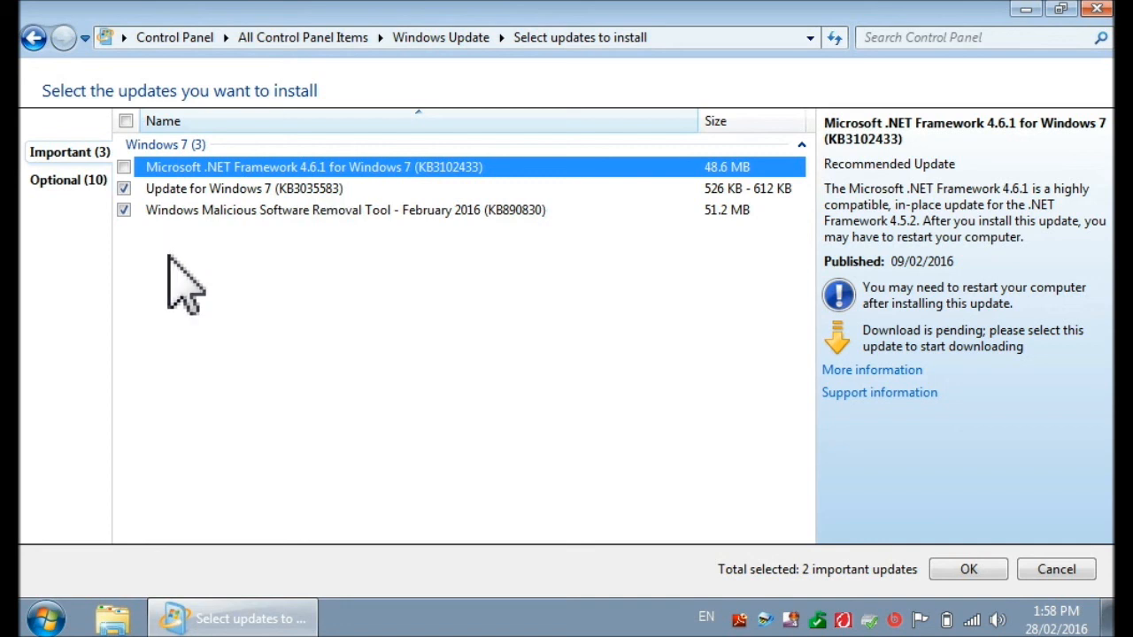
pyautogui.moveTo(131, 223)
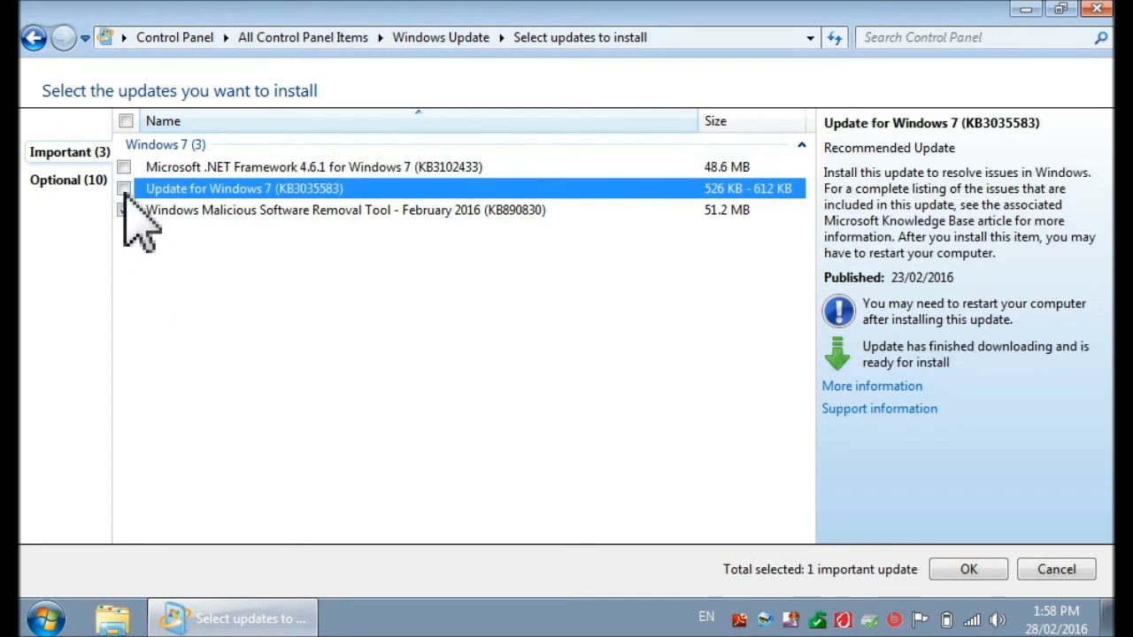
pyautogui.click(124, 209)
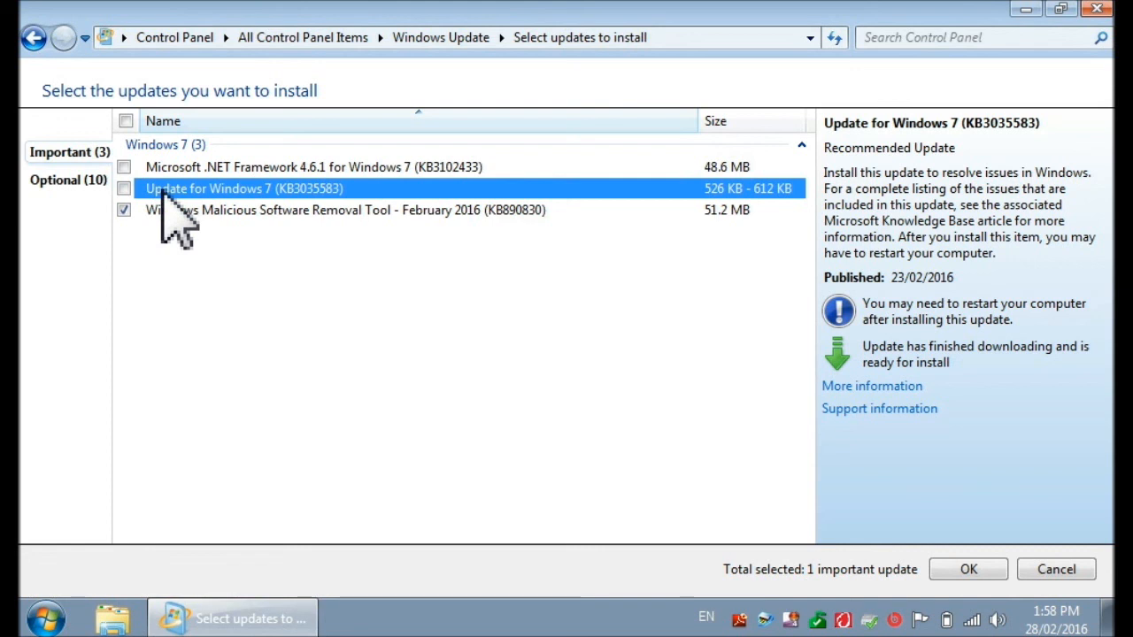
# Hide update KB3035583 from future offers and confirm with OK, leaving 1 update selected
pyautogui.rightClick(186, 203)
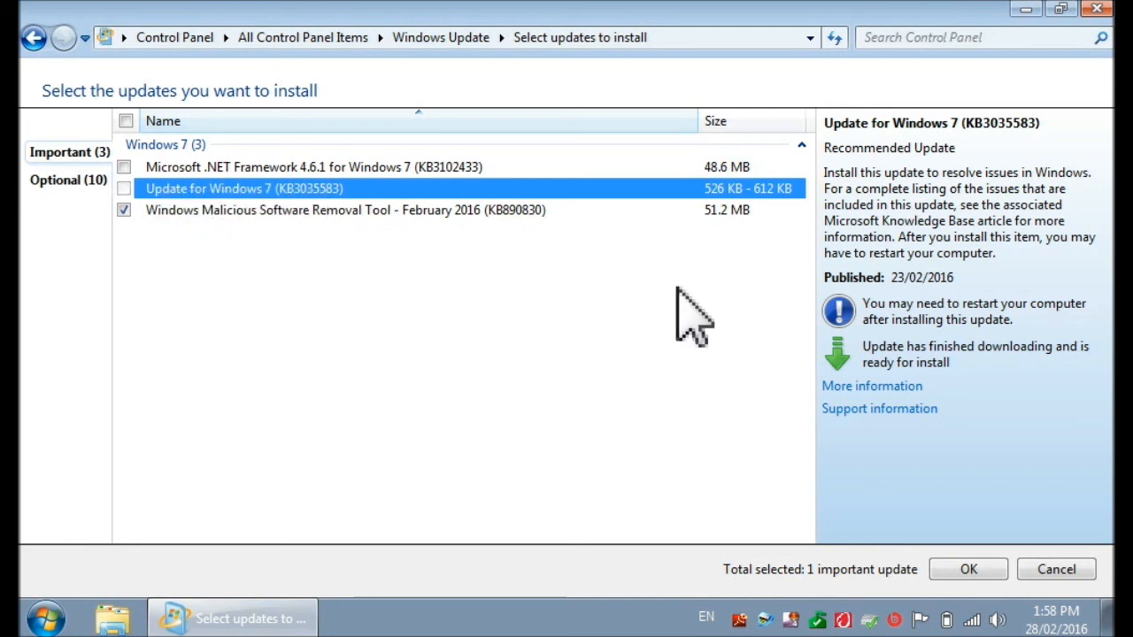
pyautogui.click(969, 569)
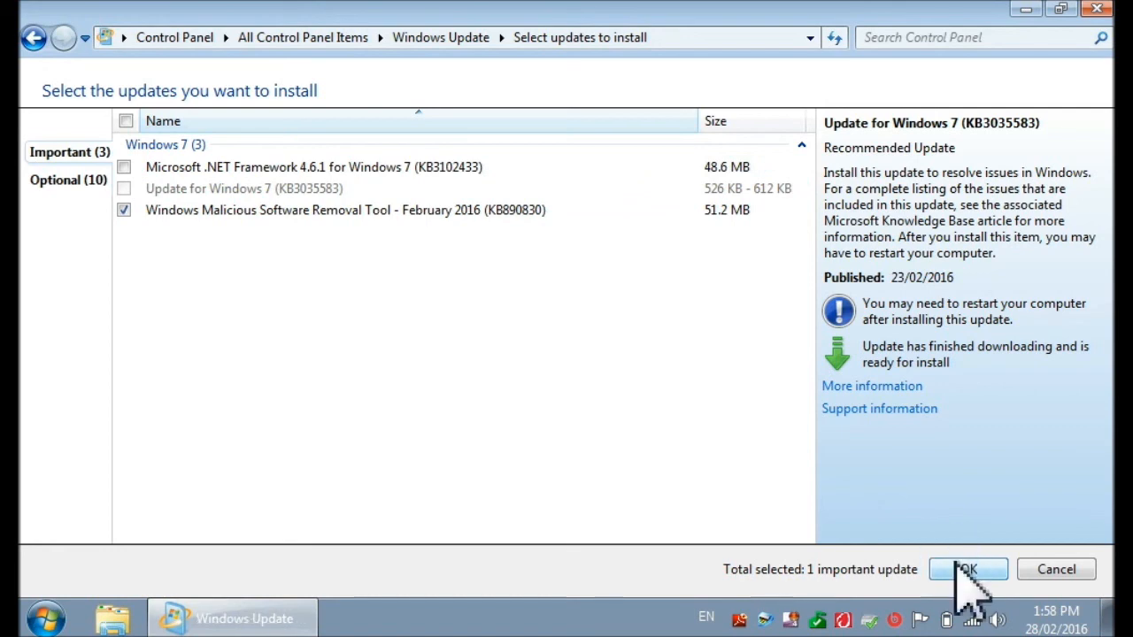
pyautogui.click(966, 568)
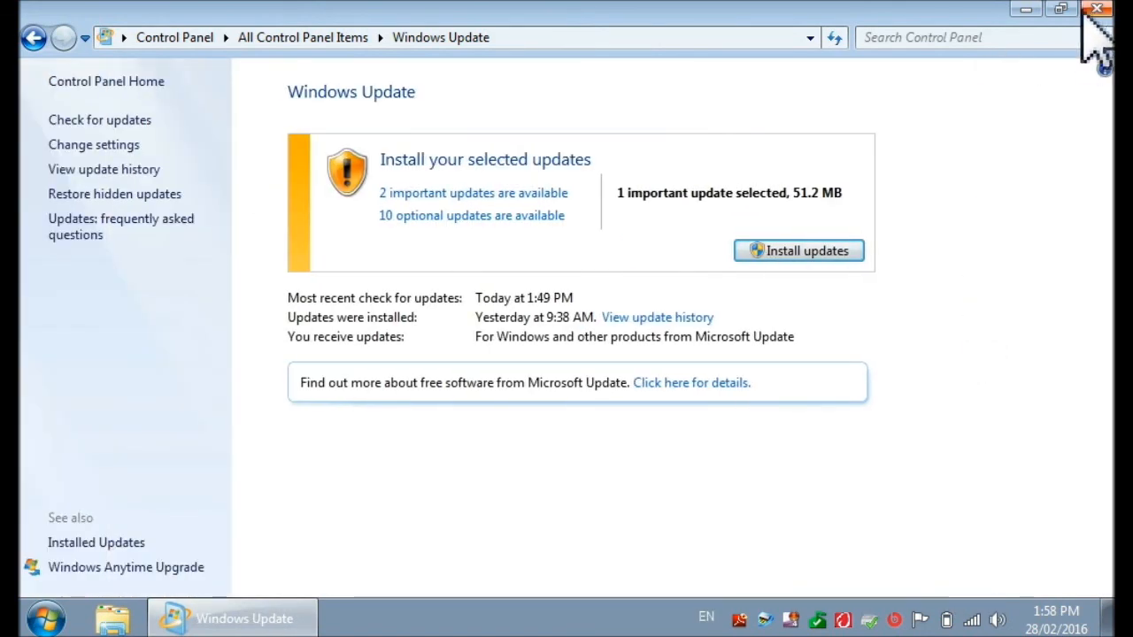
# Close the Windows Update window, leaving the desktop clear
pyautogui.click(1094, 10)
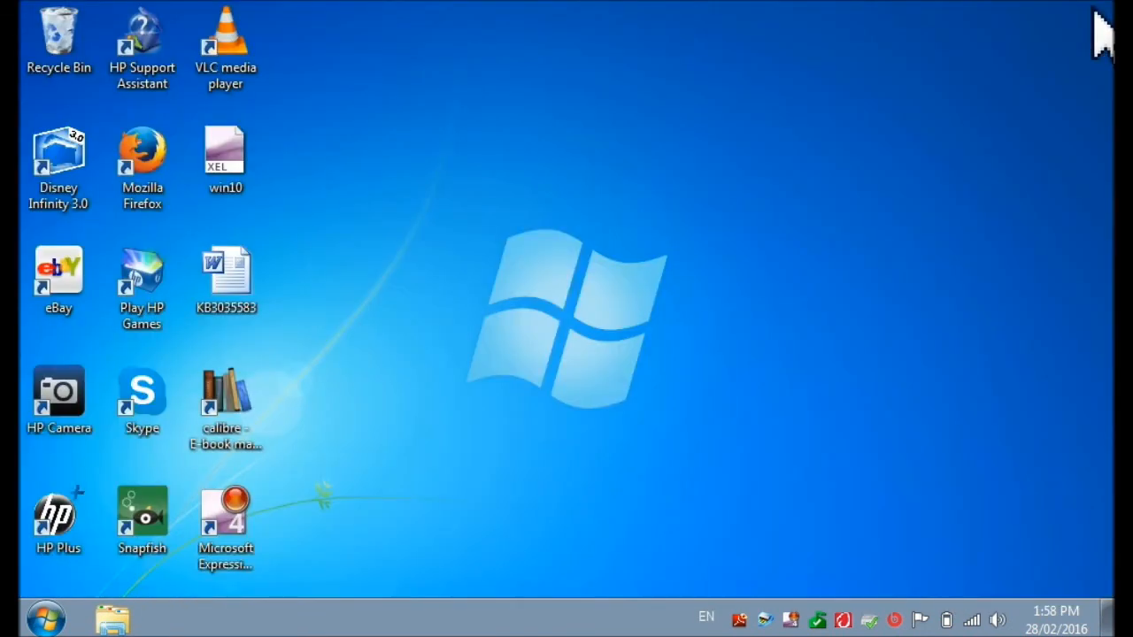
pyautogui.moveTo(651, 421)
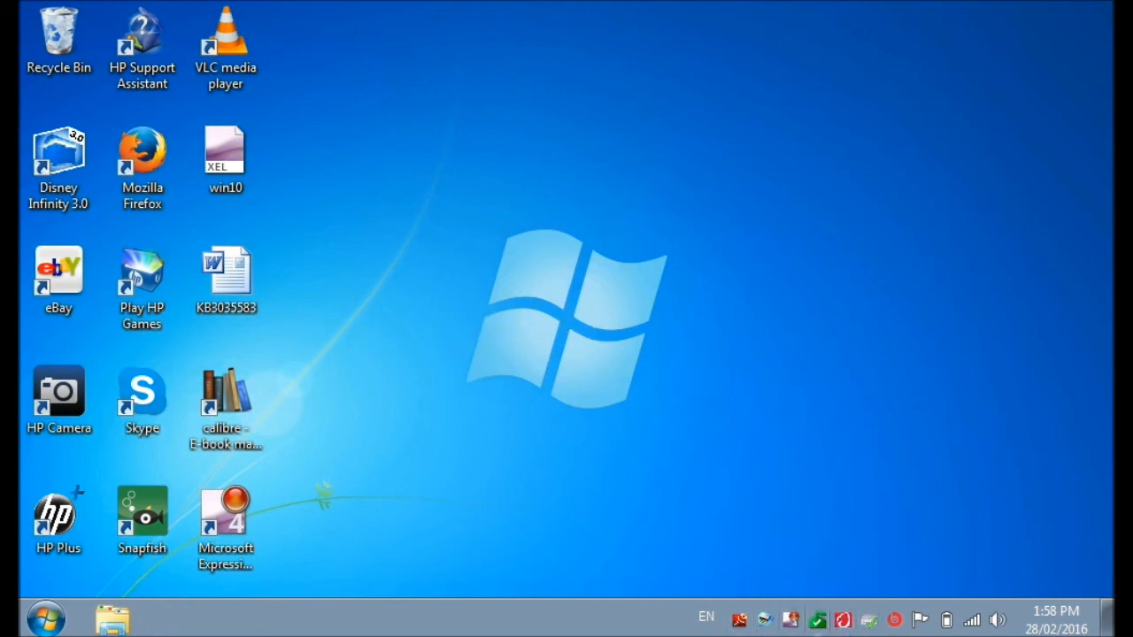
pyautogui.moveTo(651, 616)
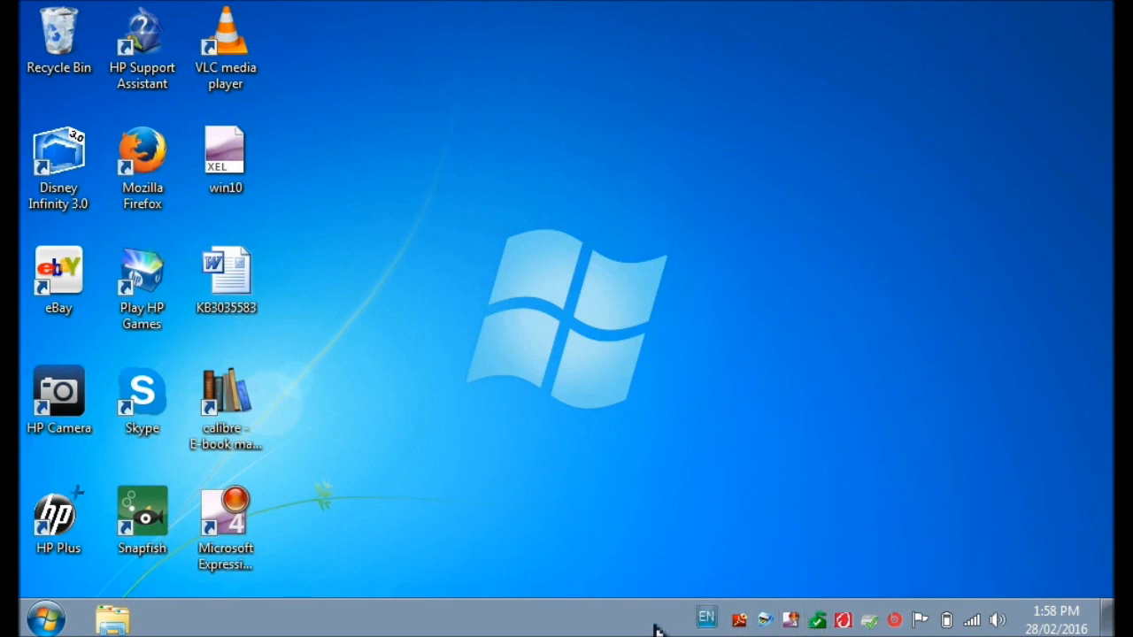